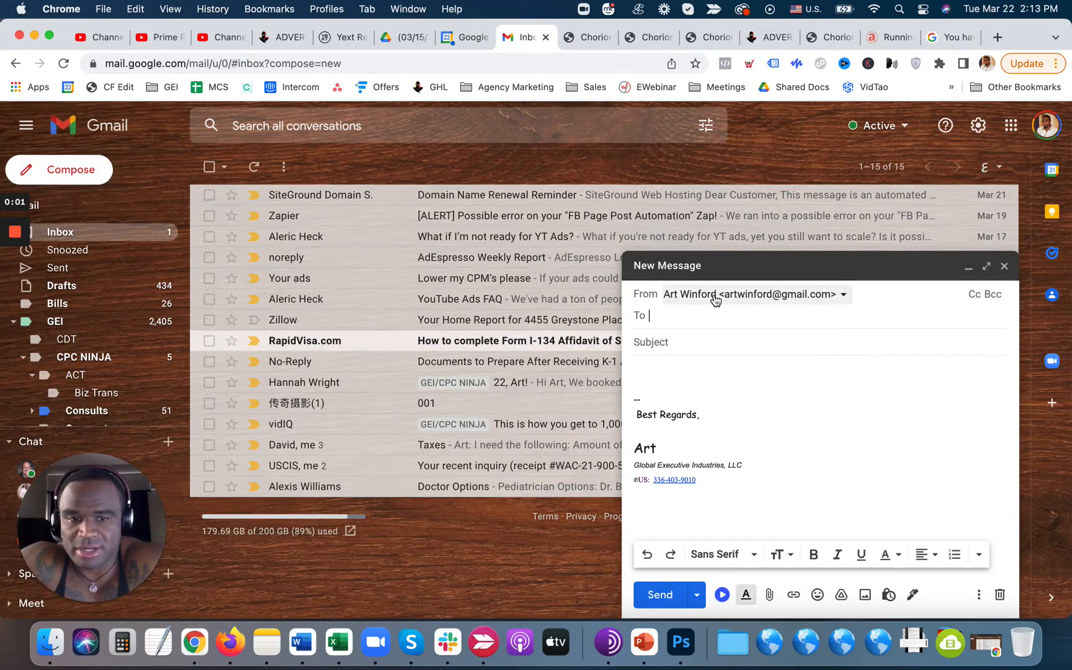
- Send the new draft from the North Carolina Tactics address, loading its business-card signature
click(843, 295)
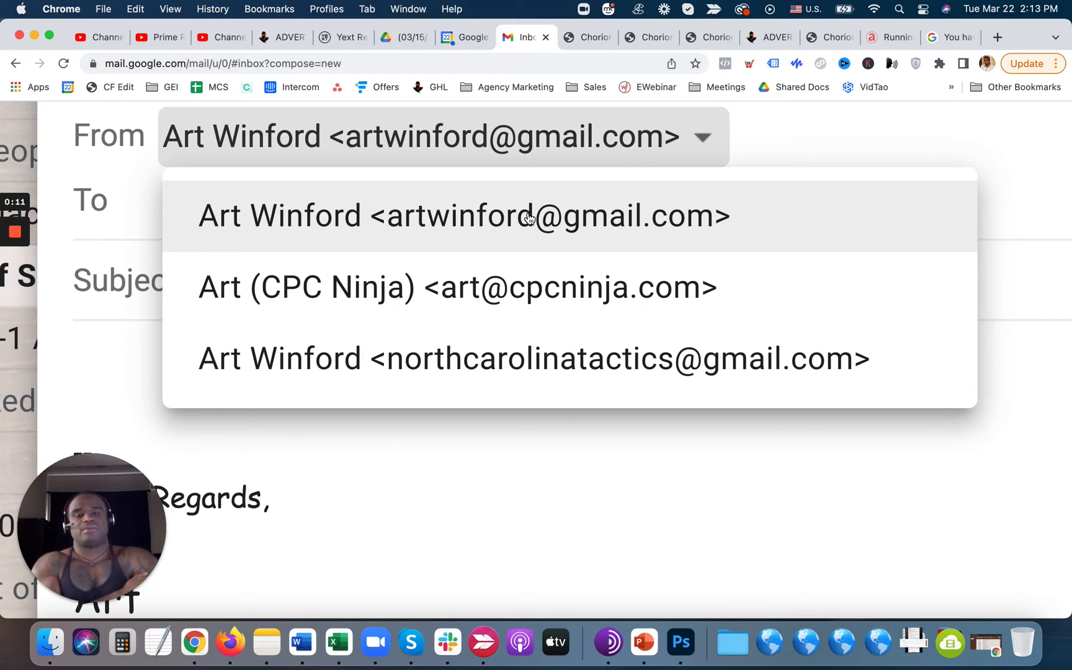
mouse_move(521, 231)
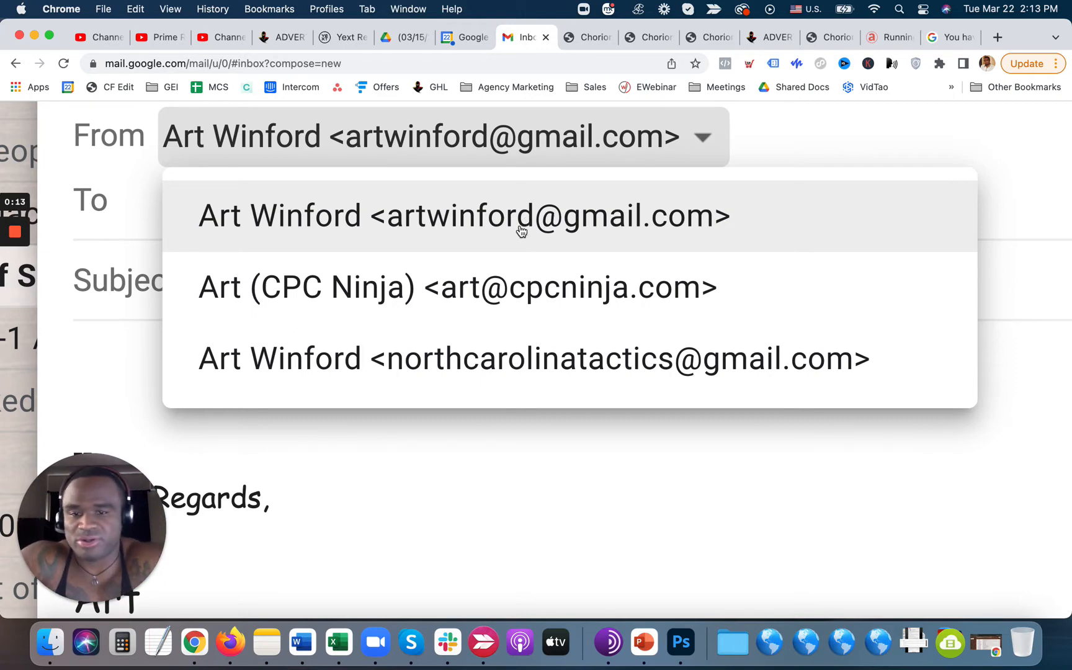
mouse_move(536, 227)
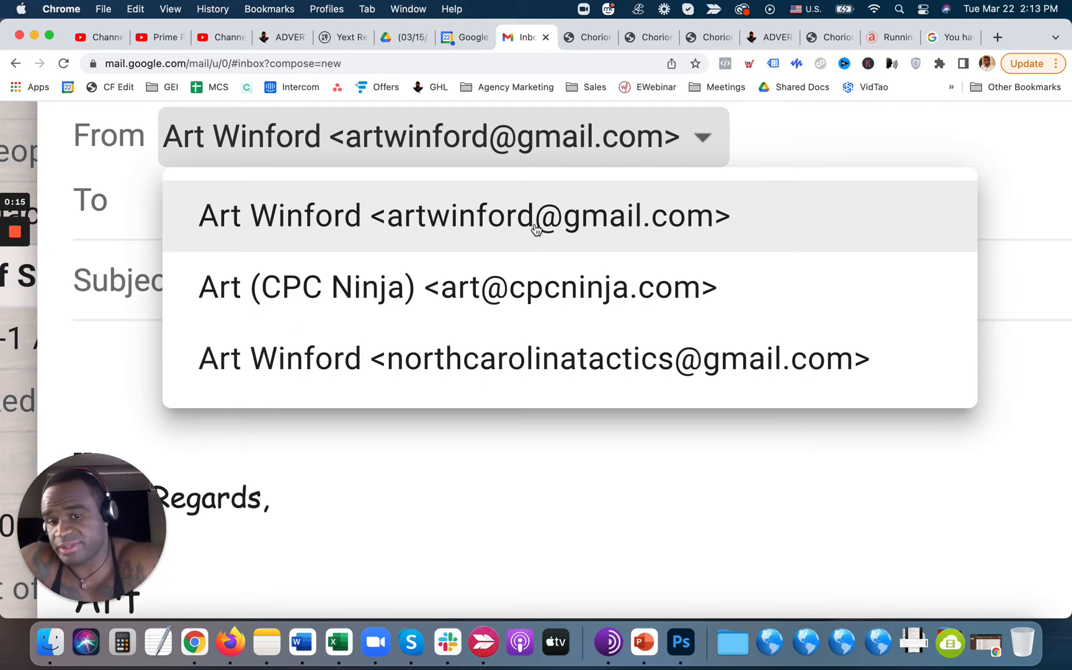
mouse_move(544, 287)
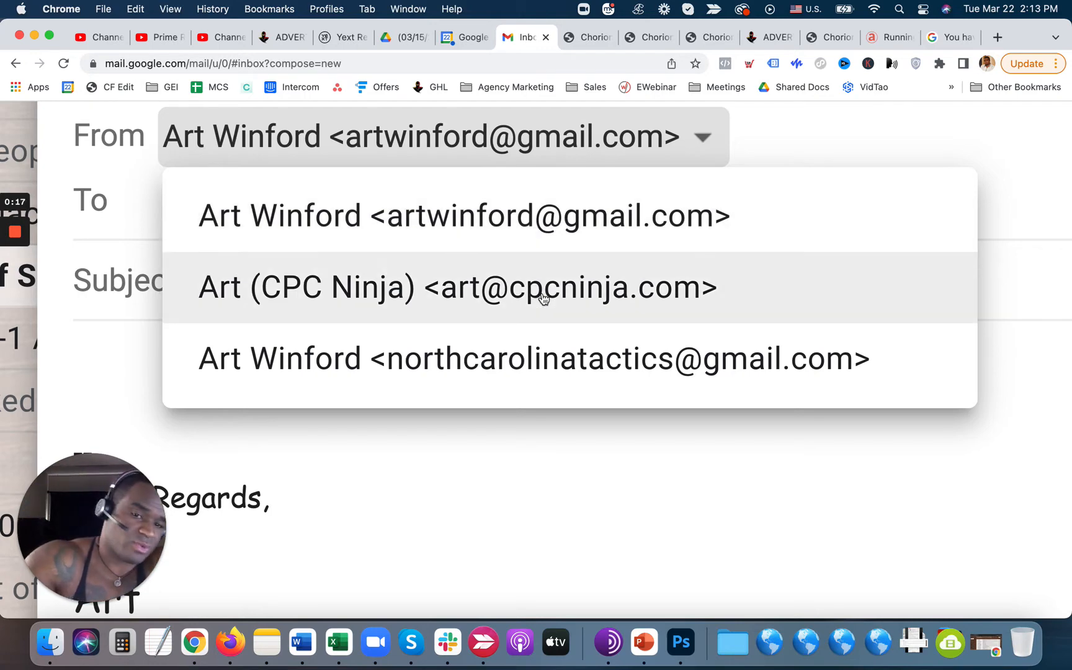
click(457, 286)
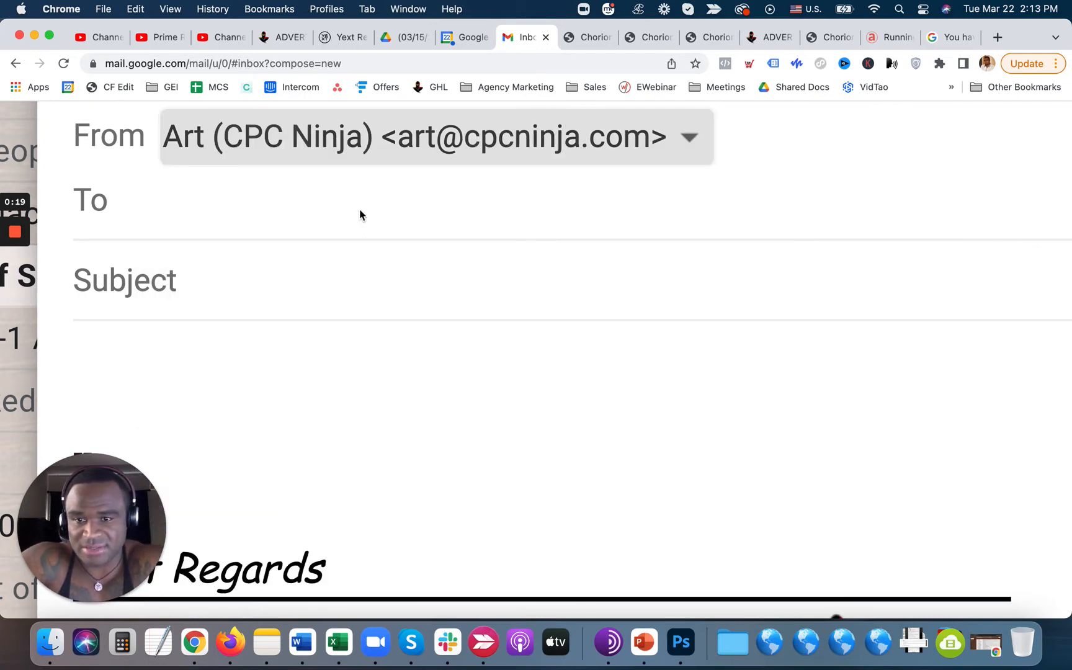
scroll(down, 3)
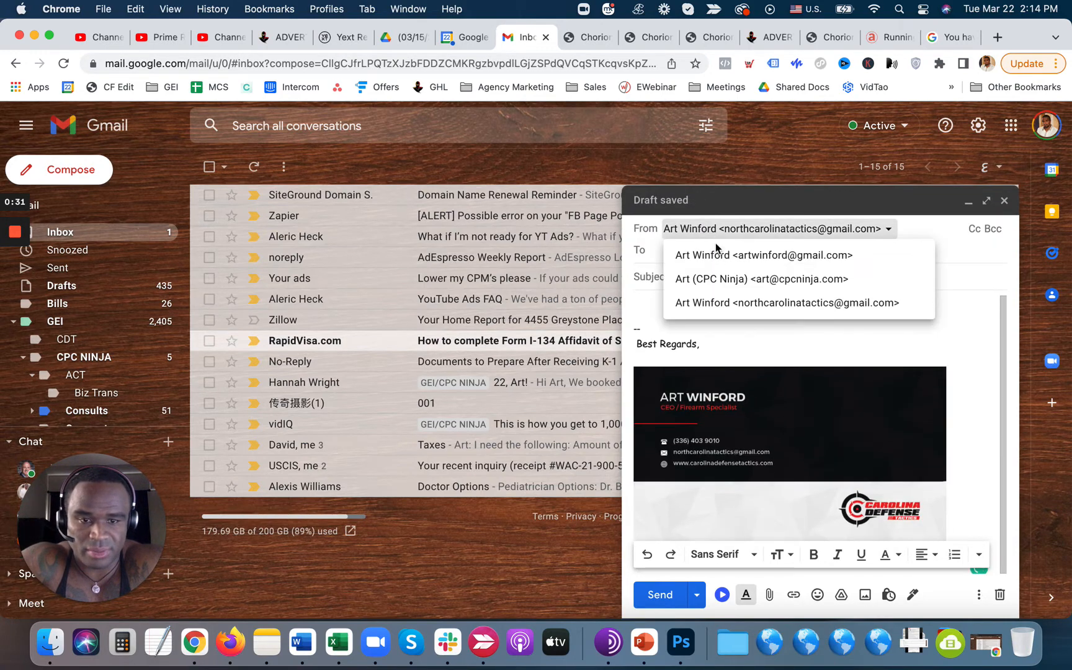
- Switch the sender back to CPC Ninja, showing its Owner/CEO business-card signature
click(773, 278)
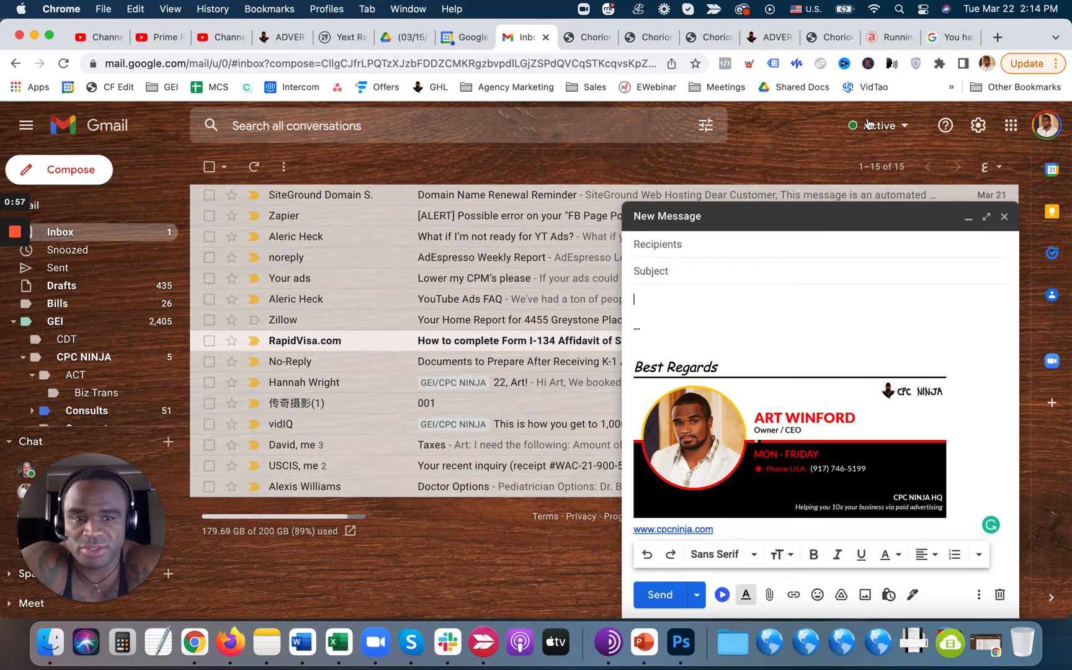
- Discard the draft and go to Gmail's Accounts and Import settings
click(978, 125)
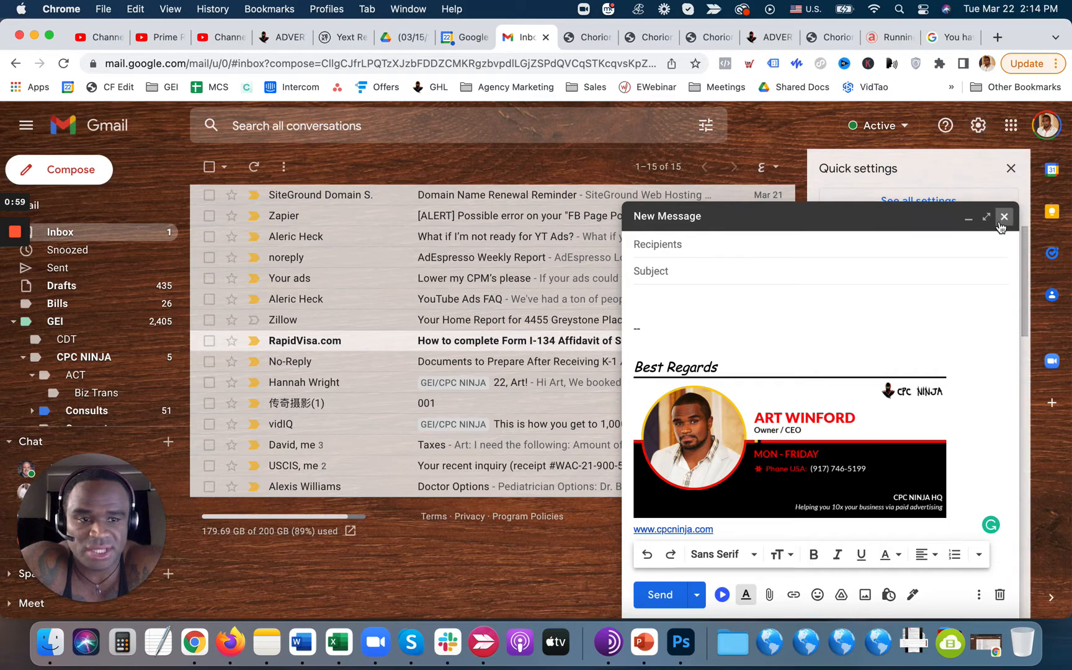
click(1004, 216)
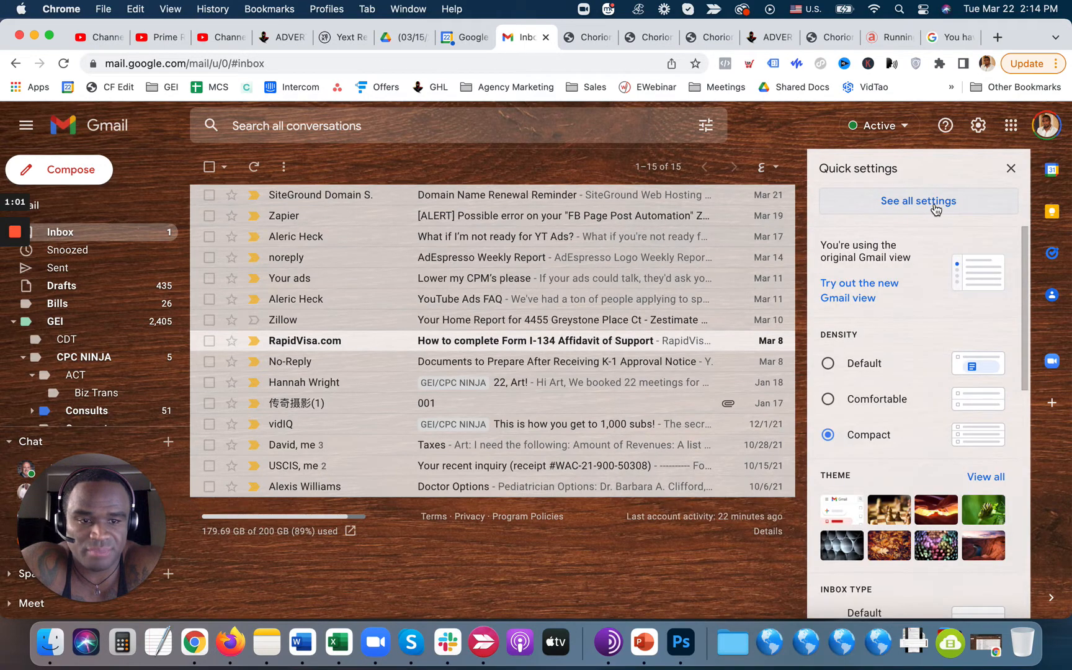
mouse_move(926, 208)
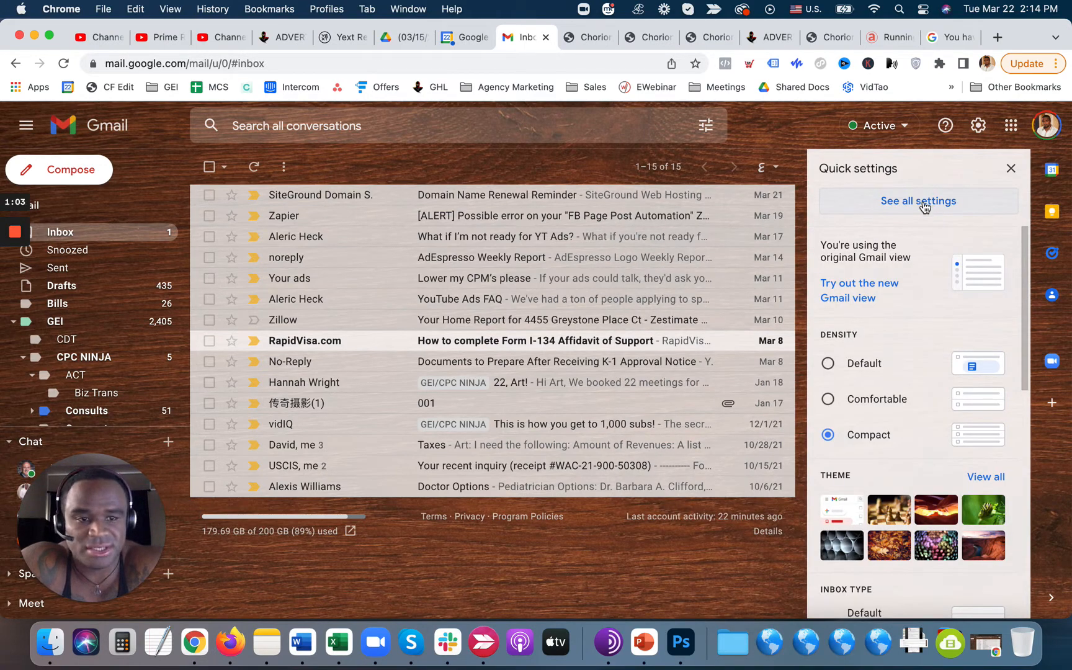
click(918, 201)
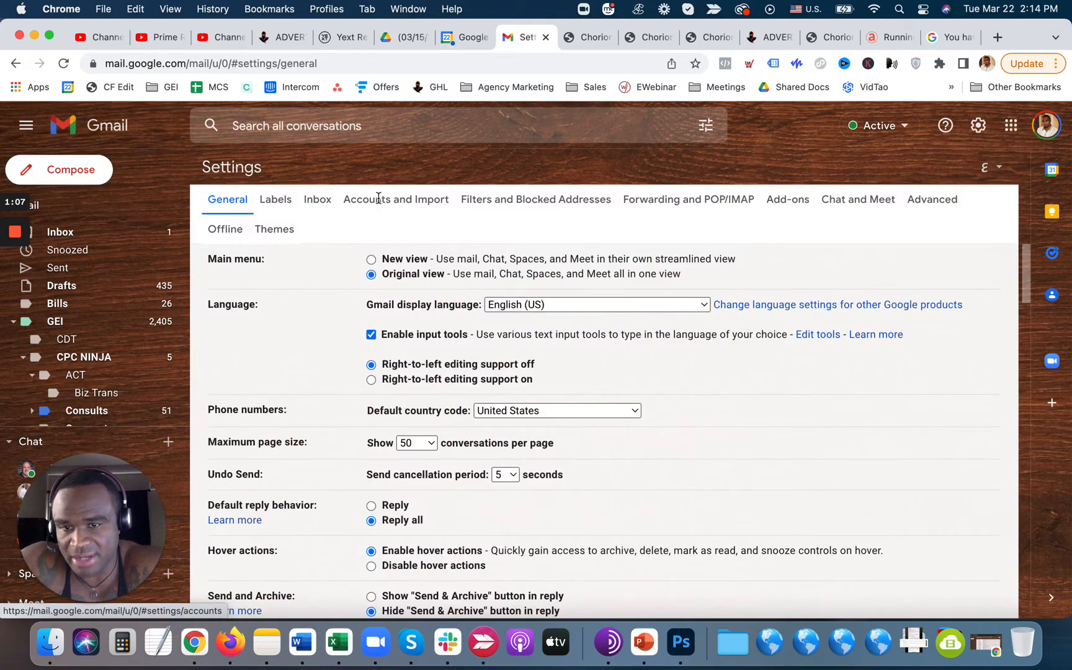
click(395, 199)
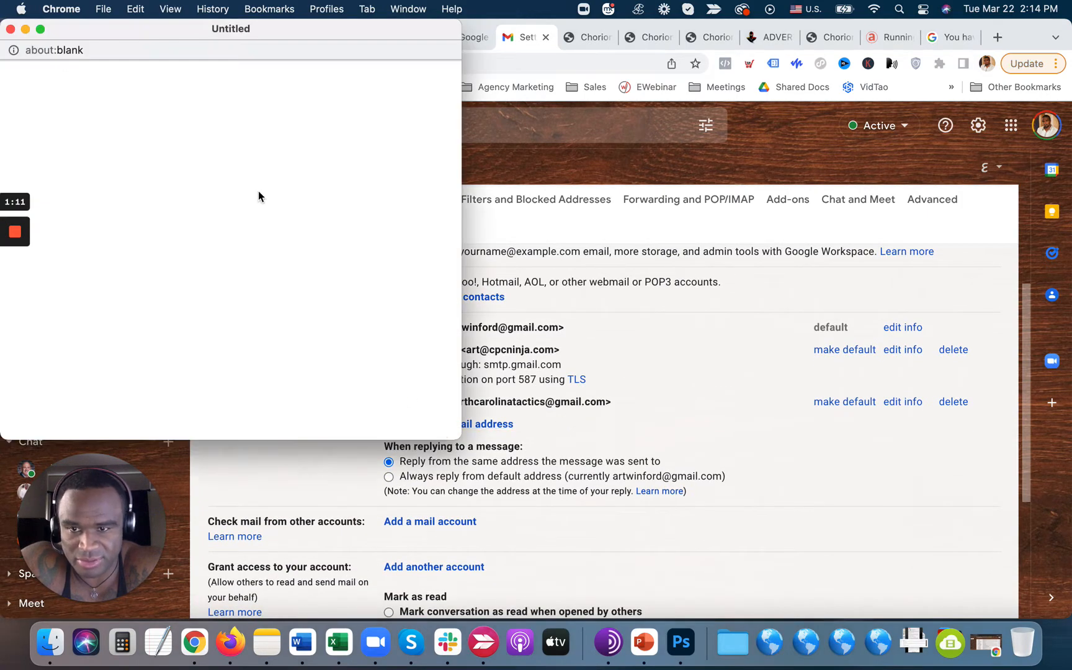
click(434, 566)
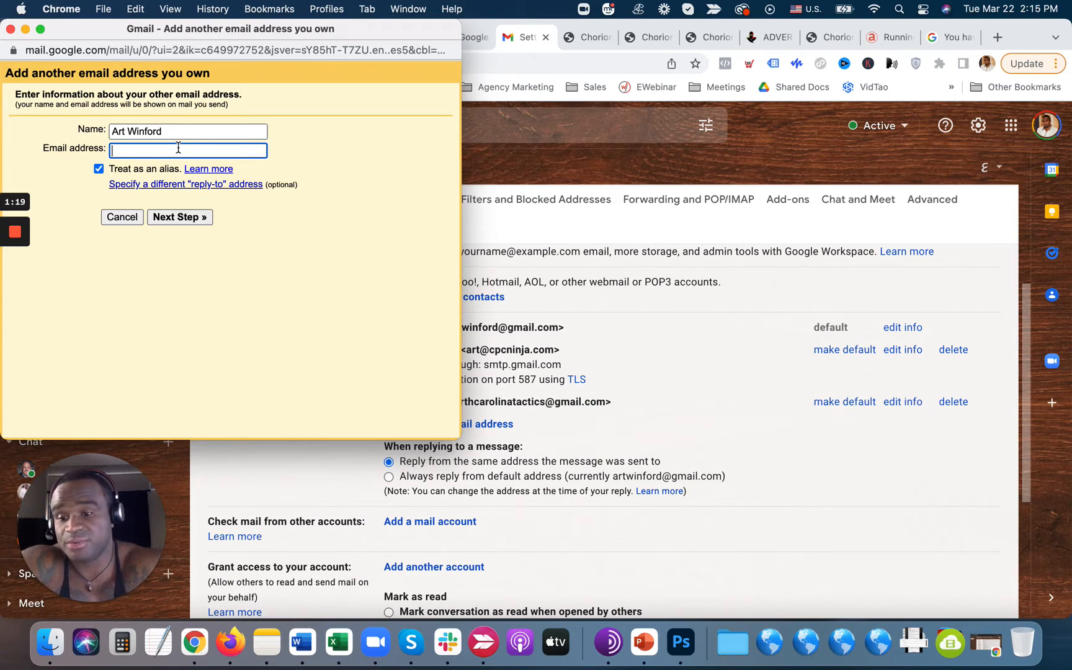
click(188, 149)
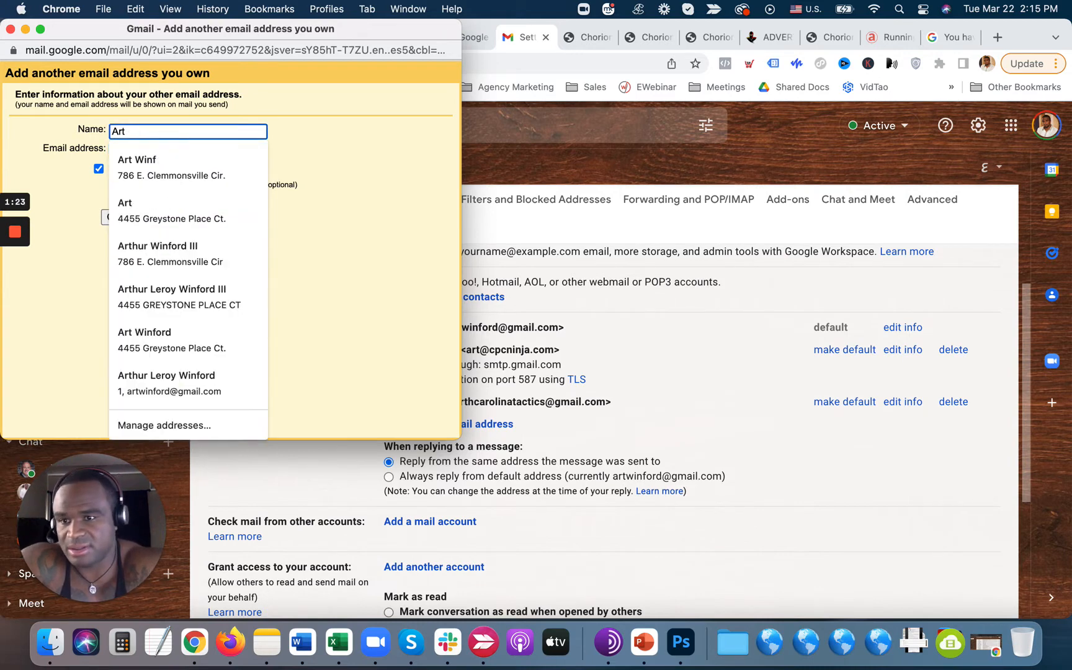
click(187, 151)
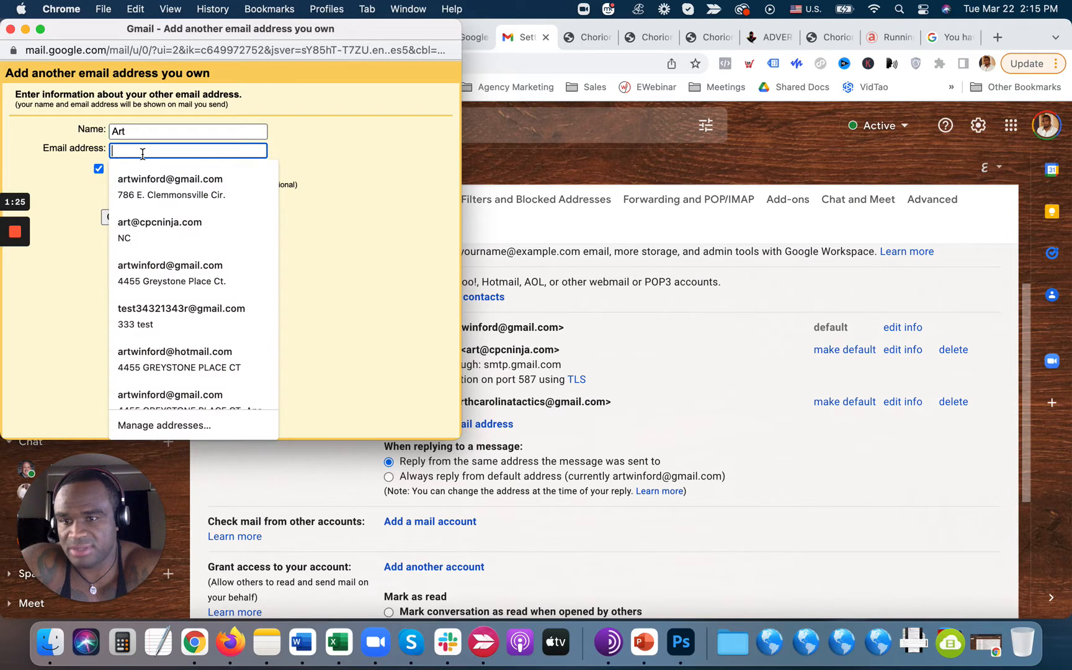
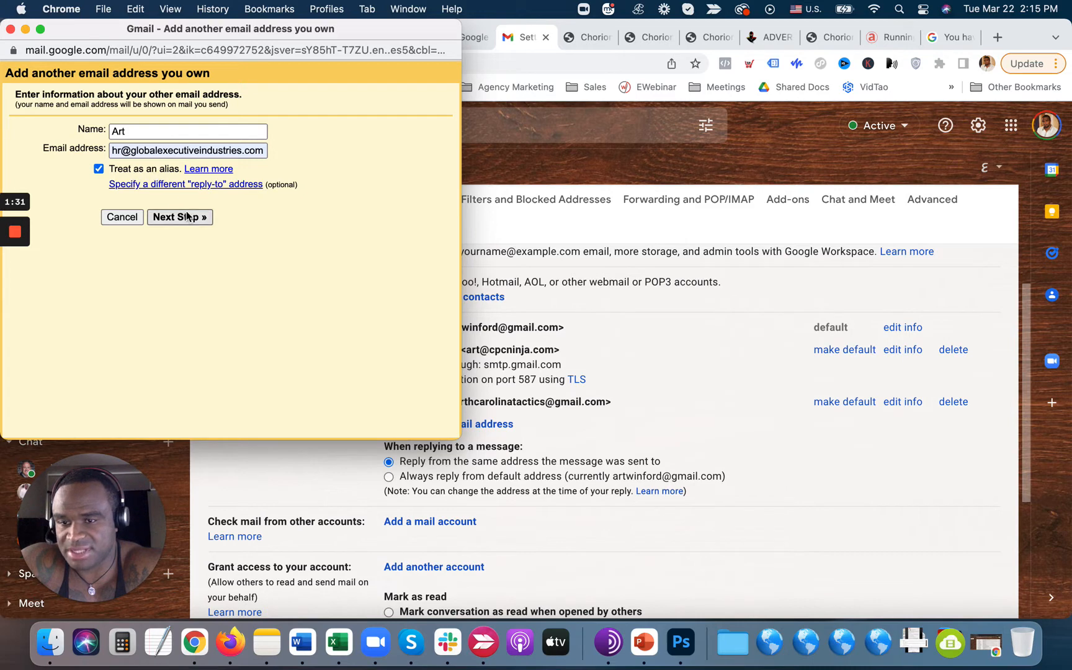
click(179, 216)
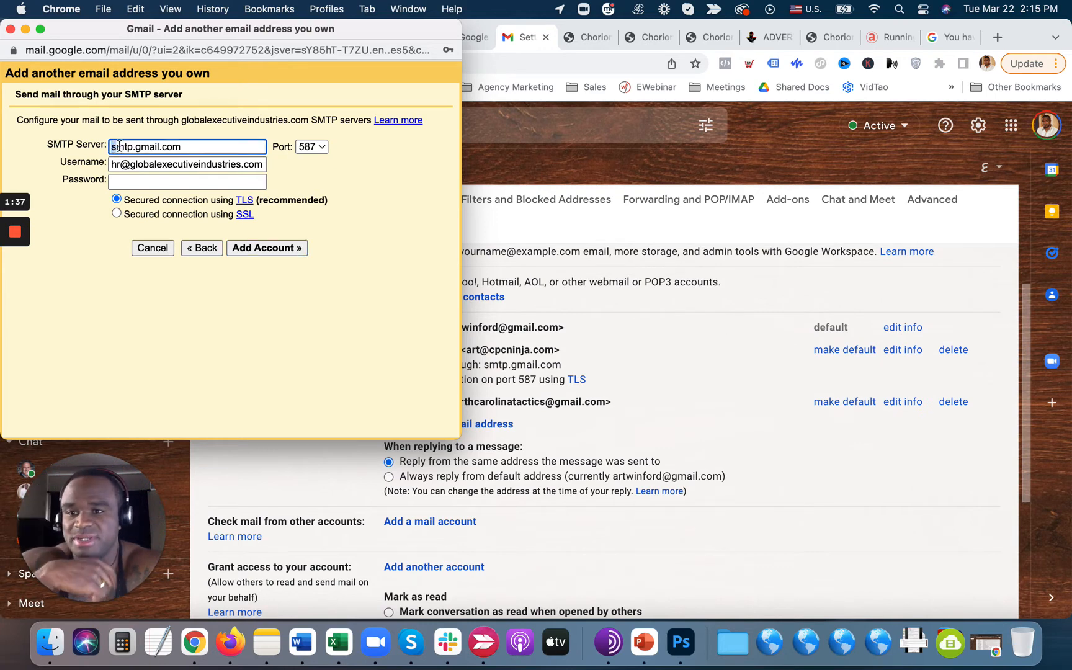
- Submit the HR address's SMTP login, which fails with 'Authentication failed'
double_click(164, 146)
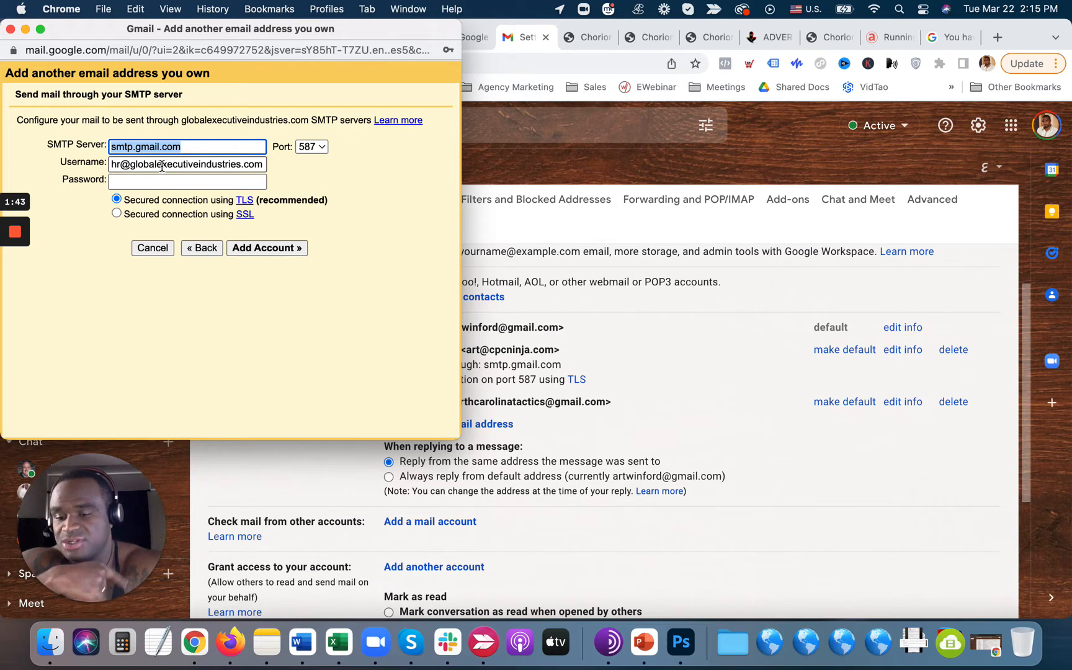
click(187, 181)
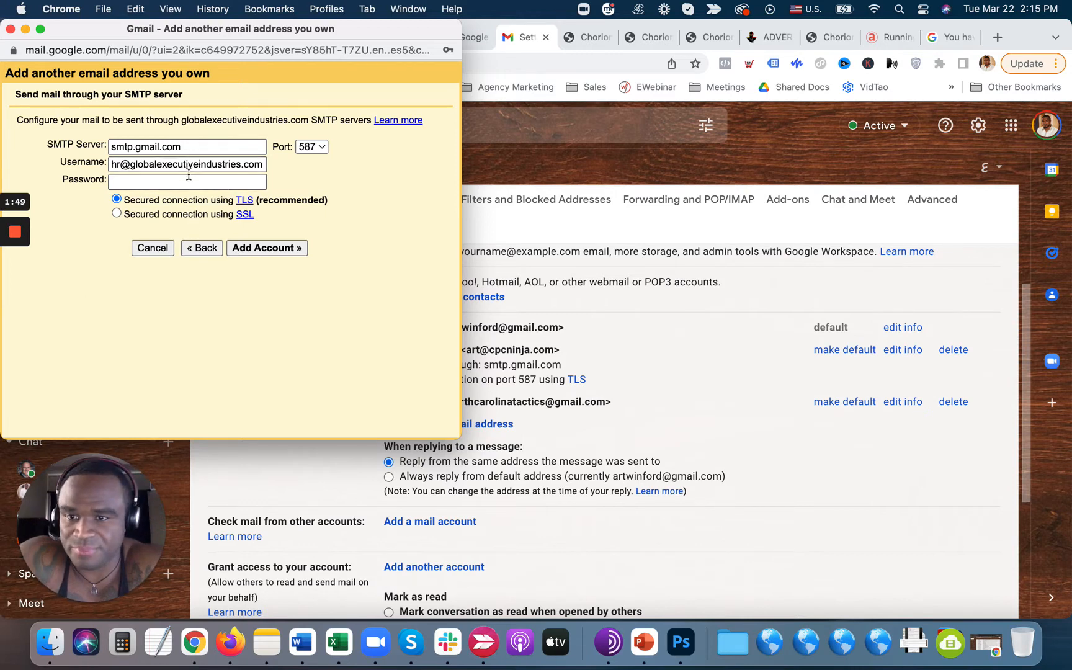
click(187, 180)
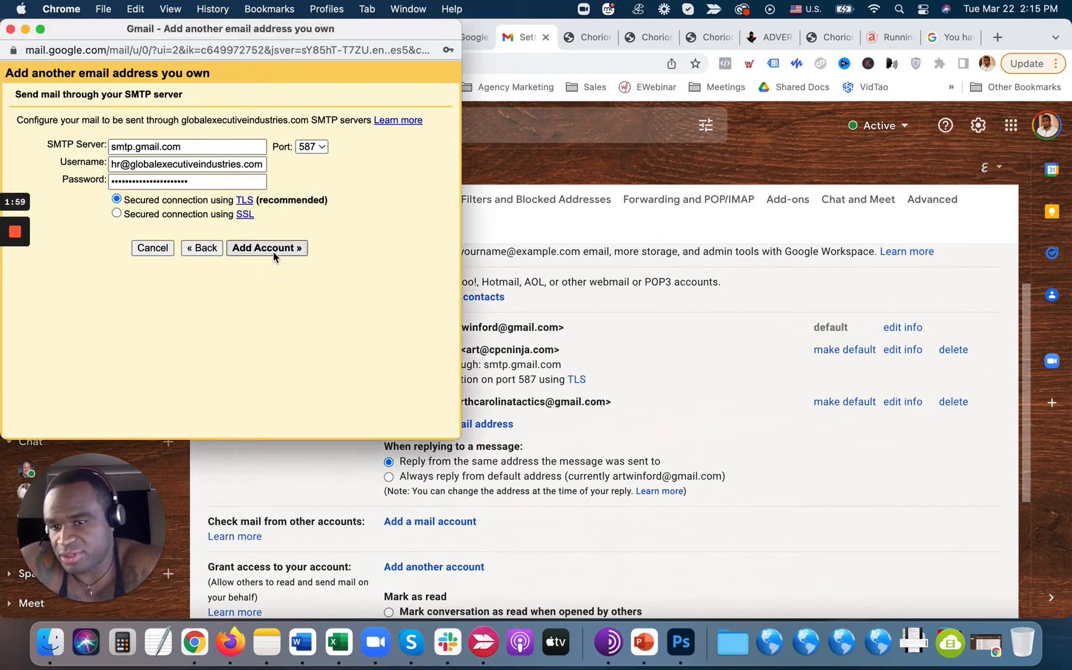
click(267, 248)
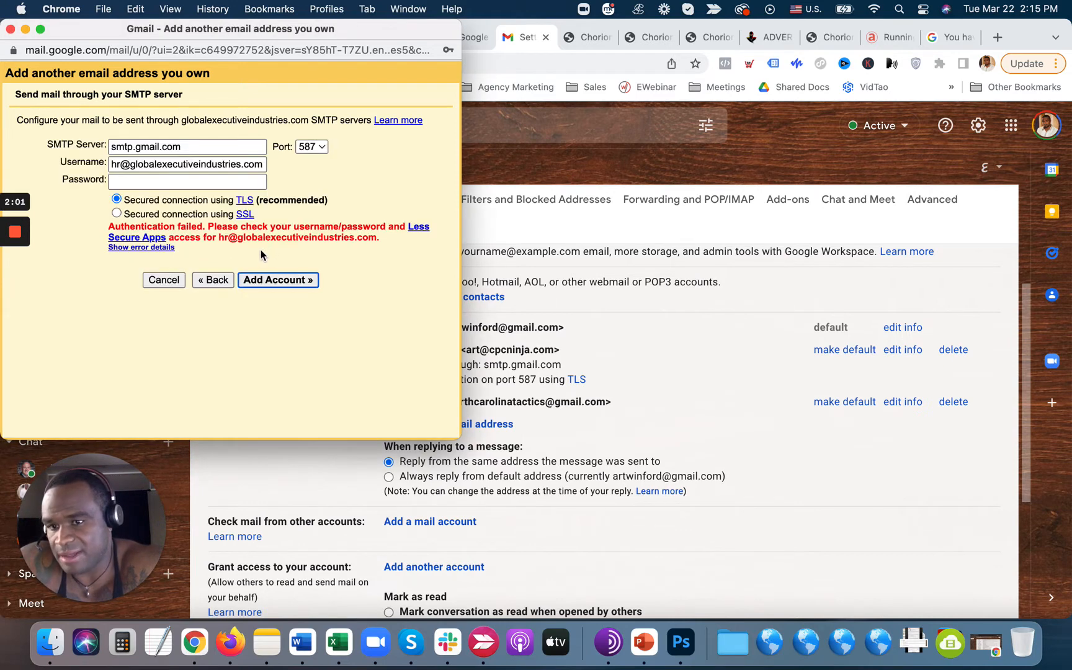
mouse_move(279, 237)
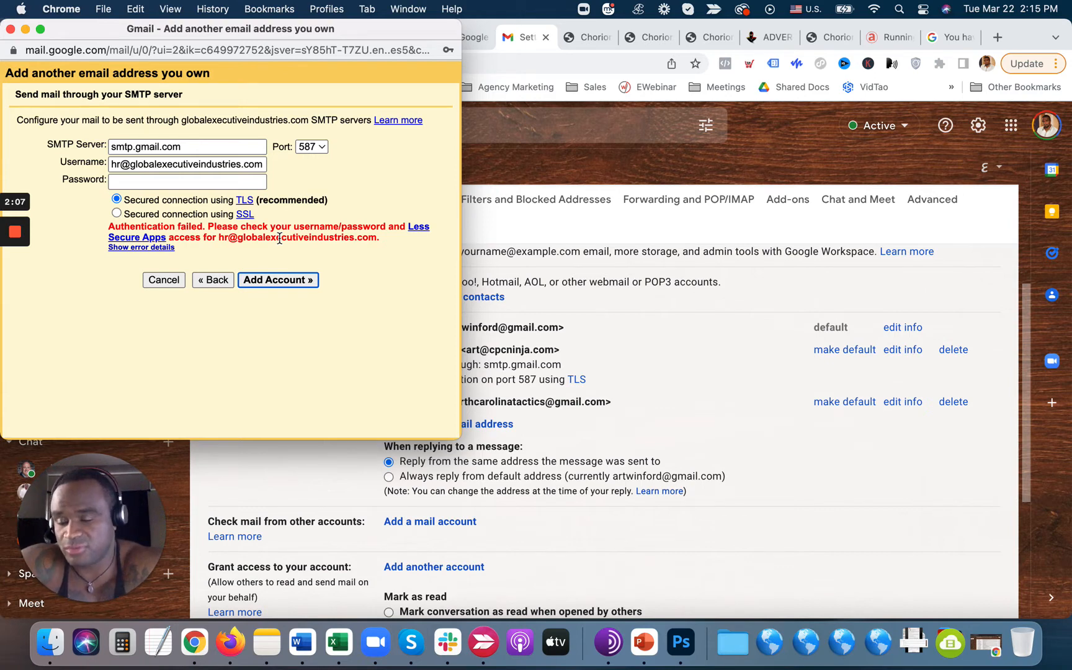
mouse_move(273, 333)
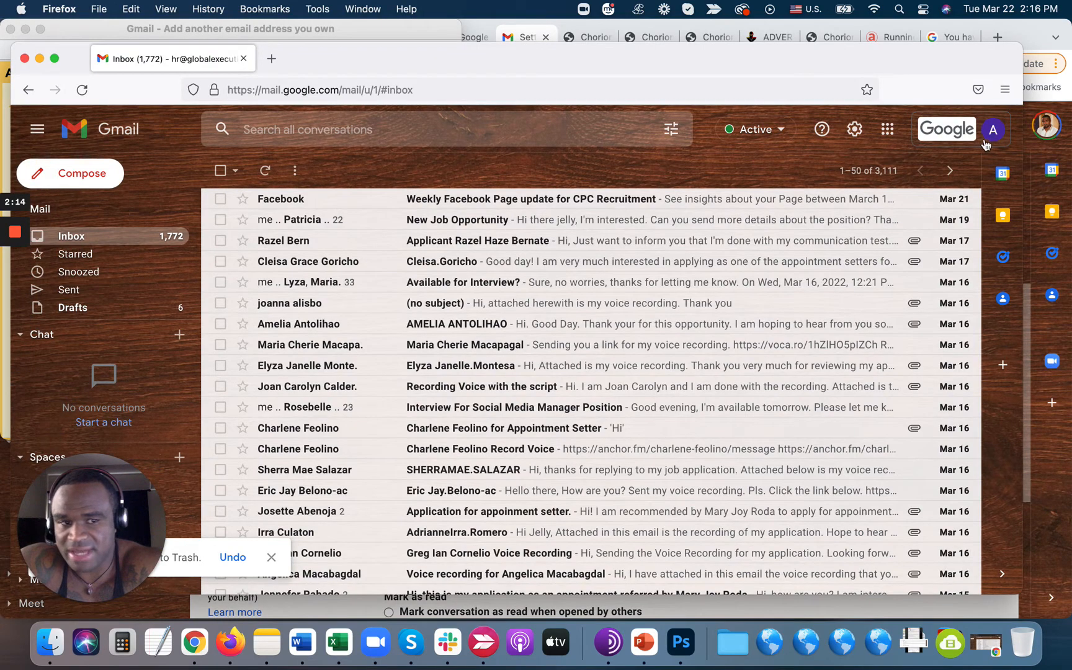
mouse_move(536, 187)
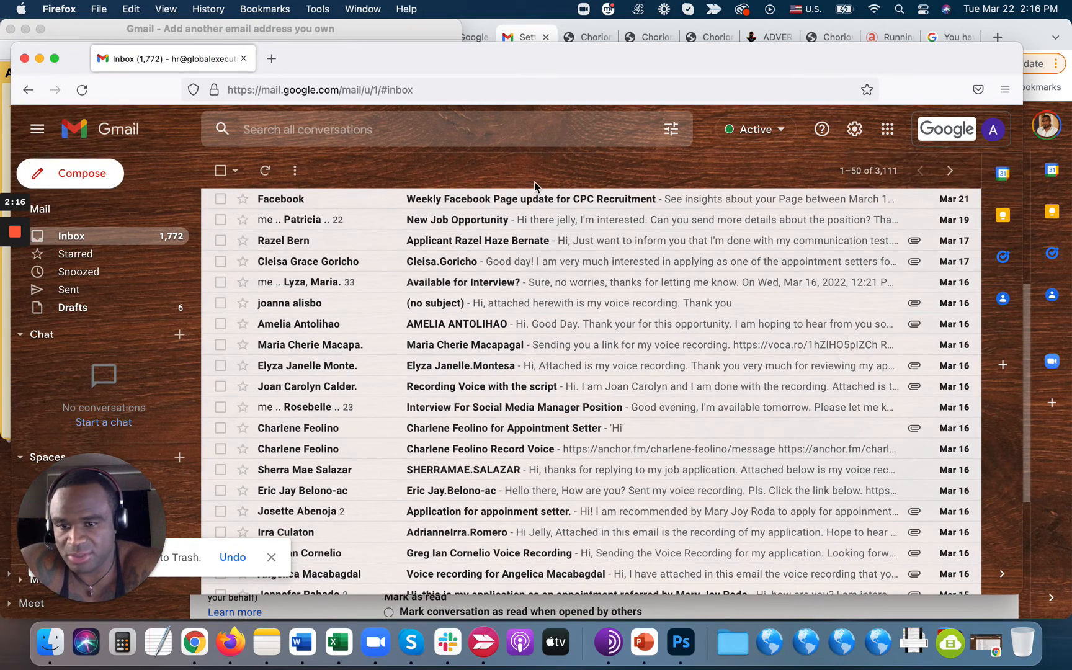
mouse_move(540, 170)
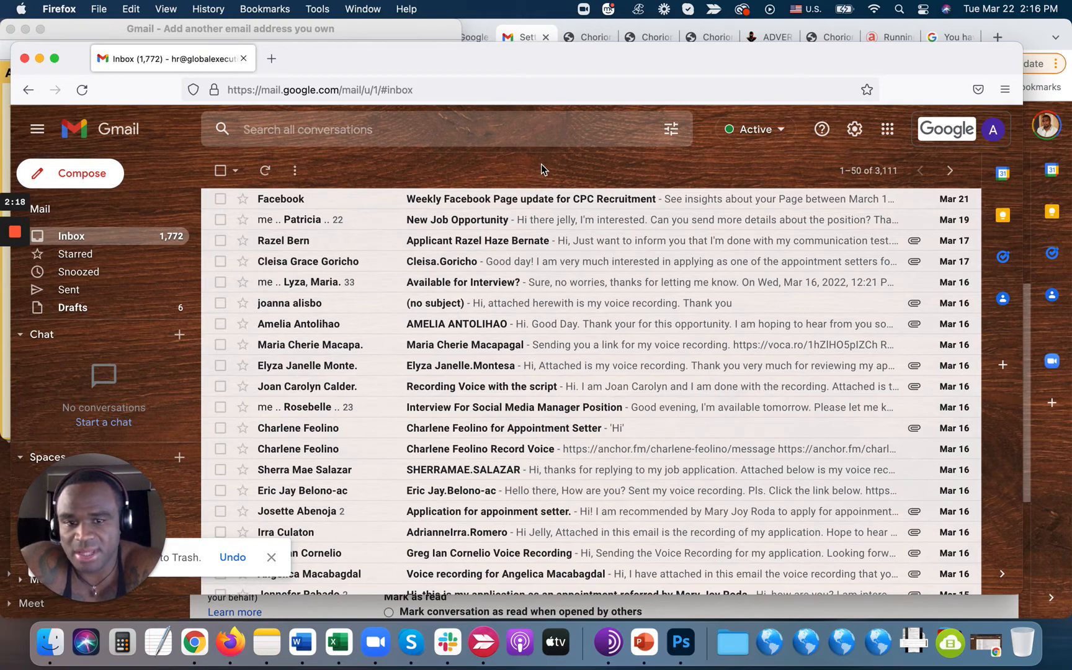
mouse_move(994, 129)
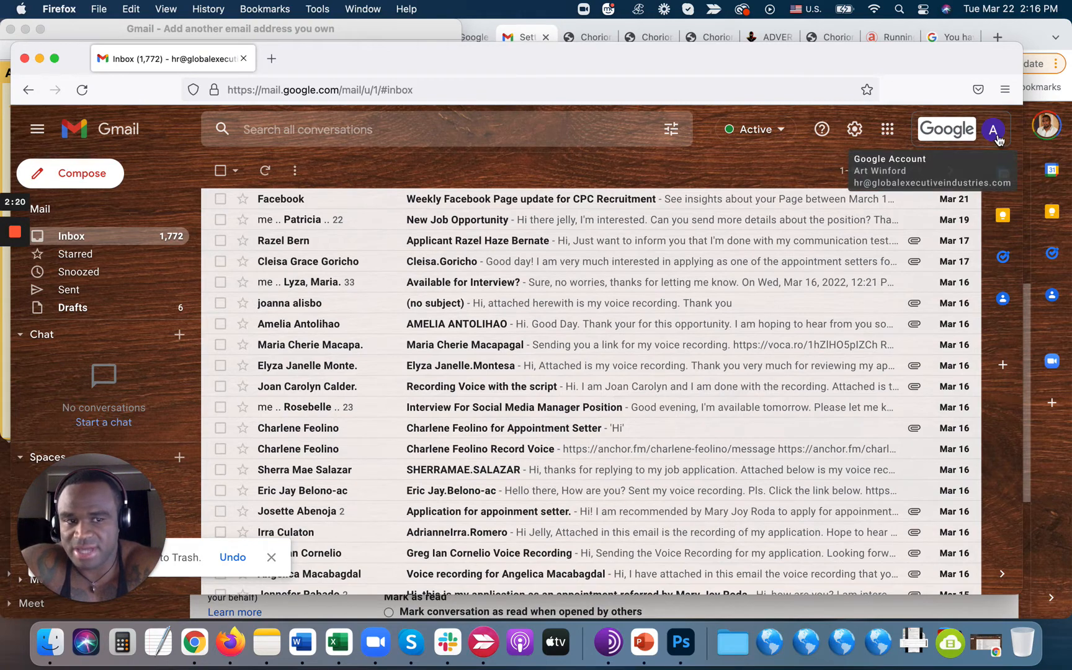
- Open Manage your Google Account for the HR account from the profile avatar
click(993, 129)
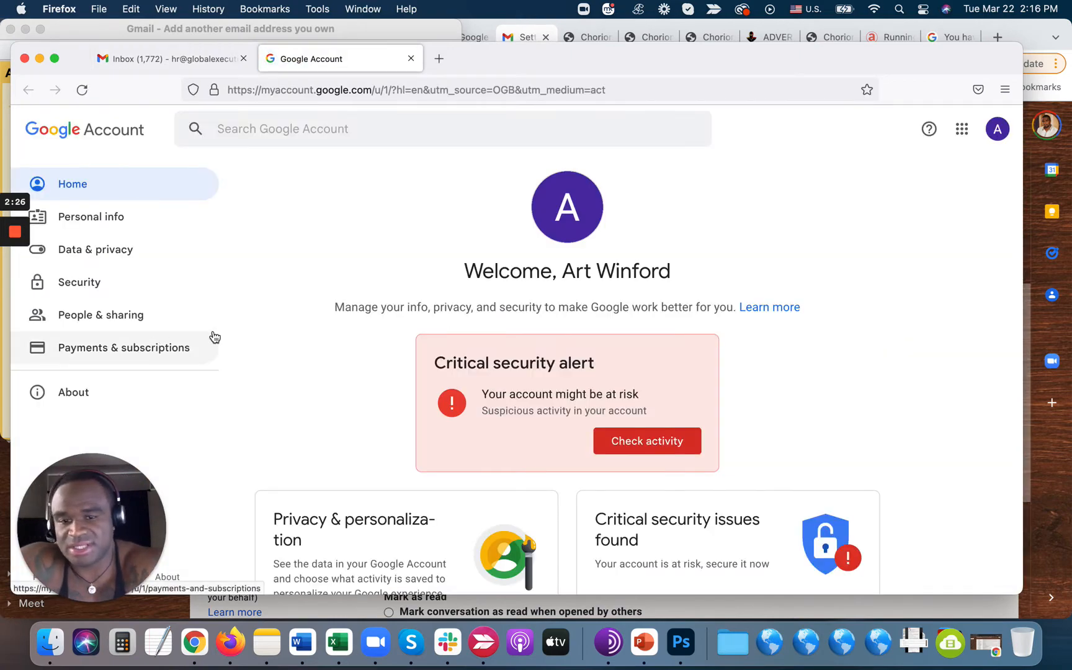
- Confirm Less secure app access is On under Security, then resubmit the SMTP credentials
click(79, 281)
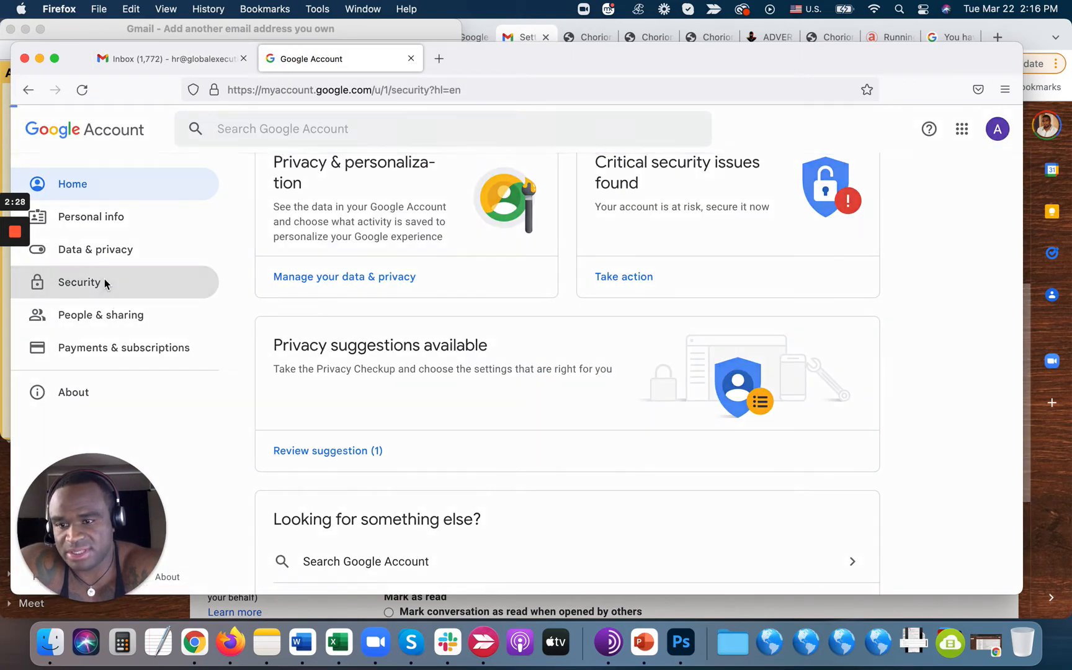
scroll(down, 3)
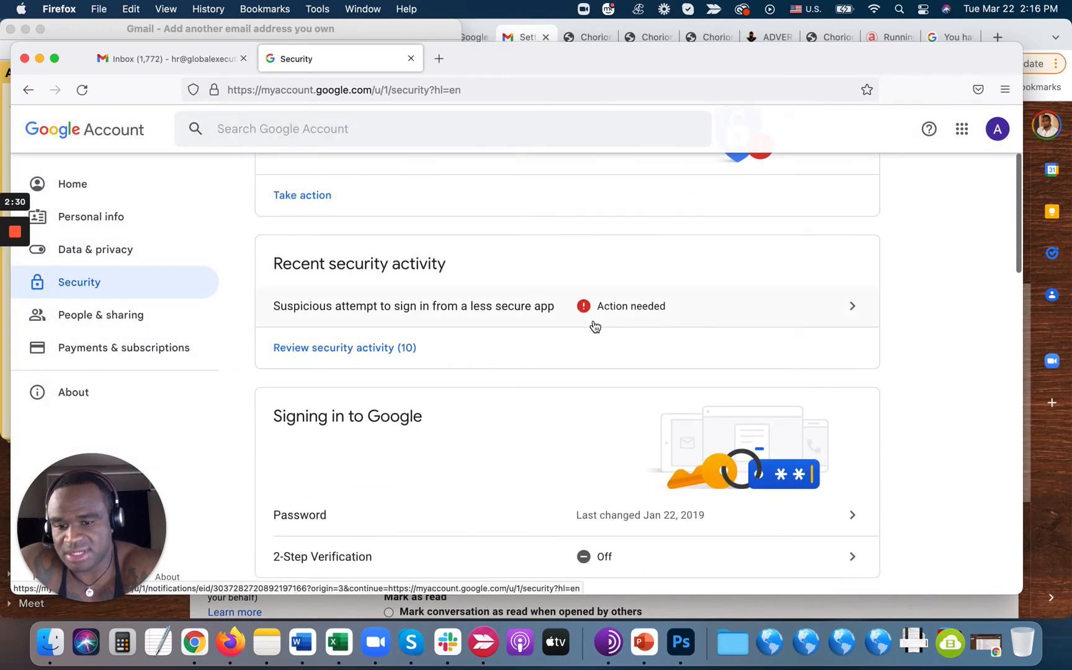
scroll(down, 3)
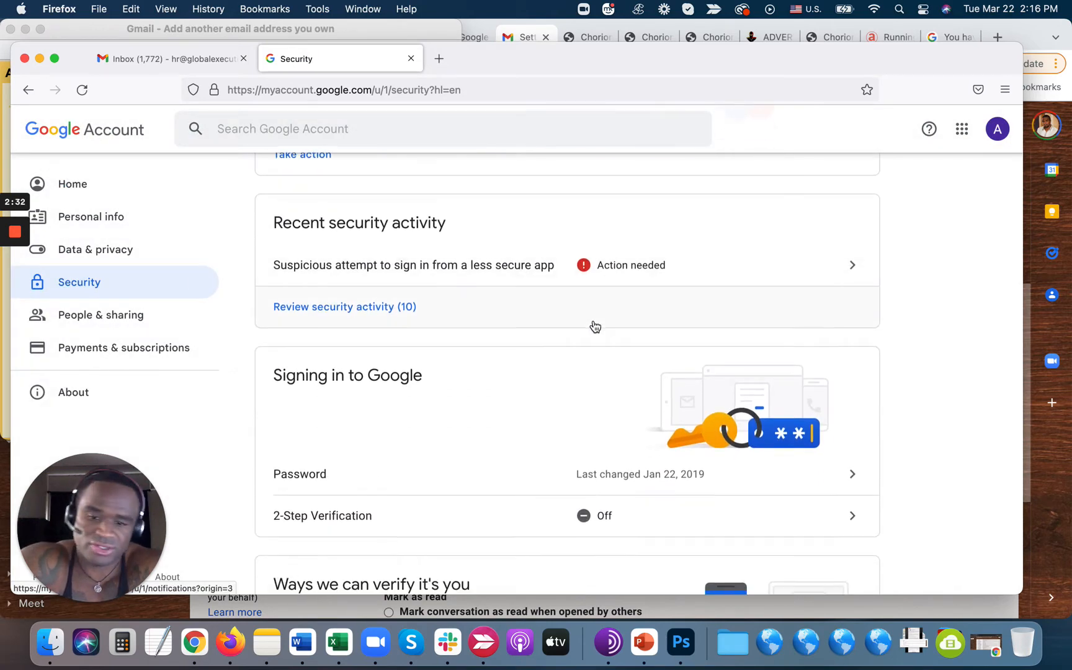
scroll(down, 3)
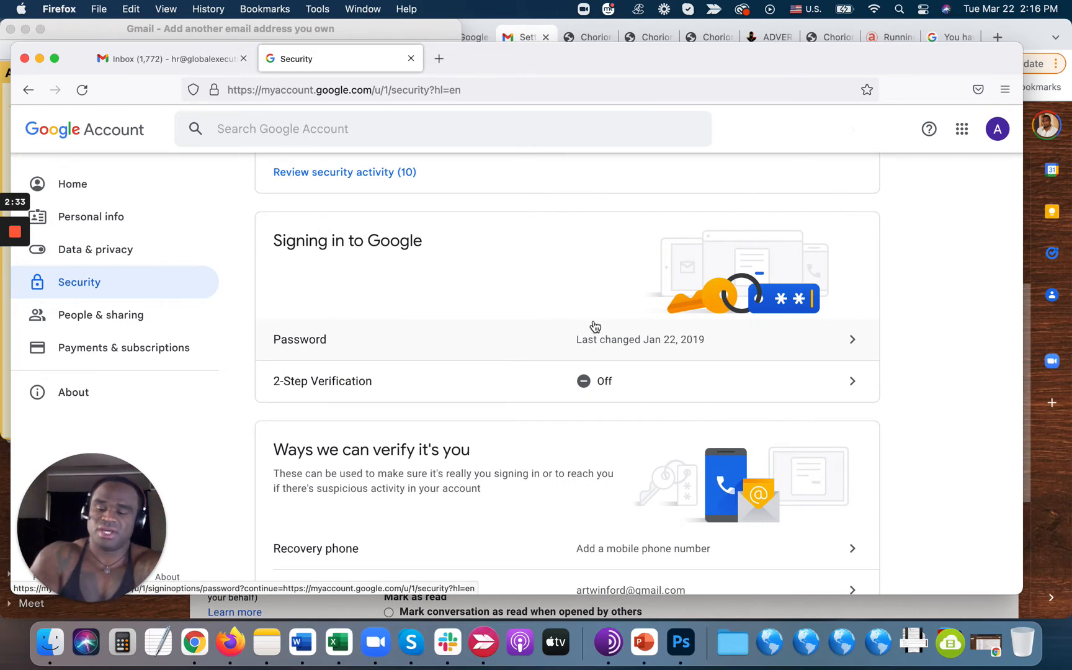
mouse_move(279, 400)
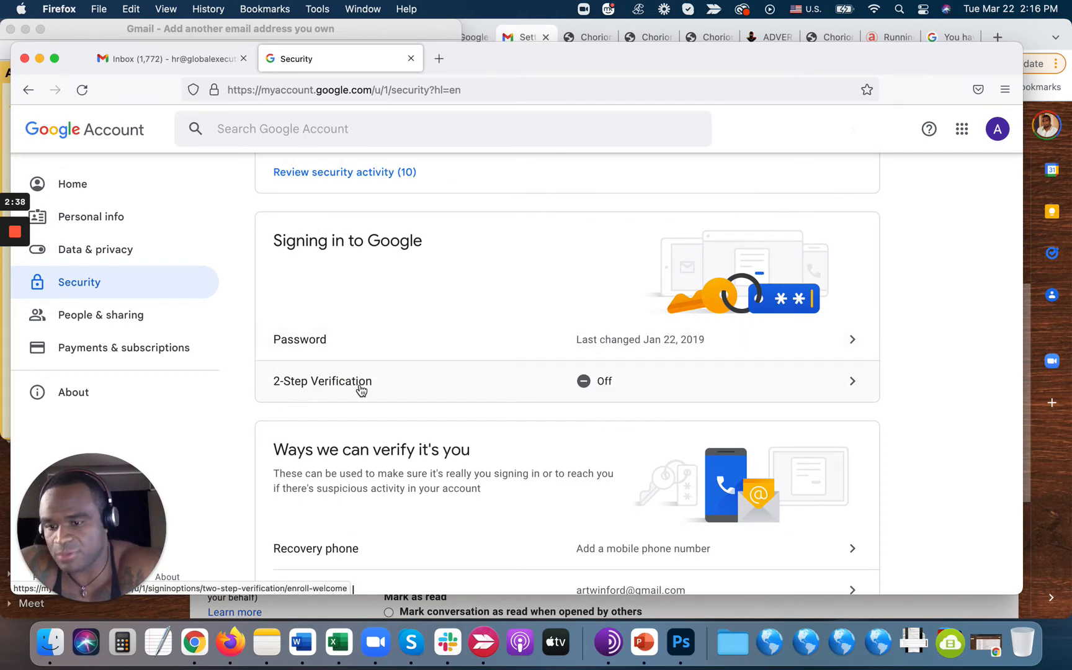
scroll(down, 3)
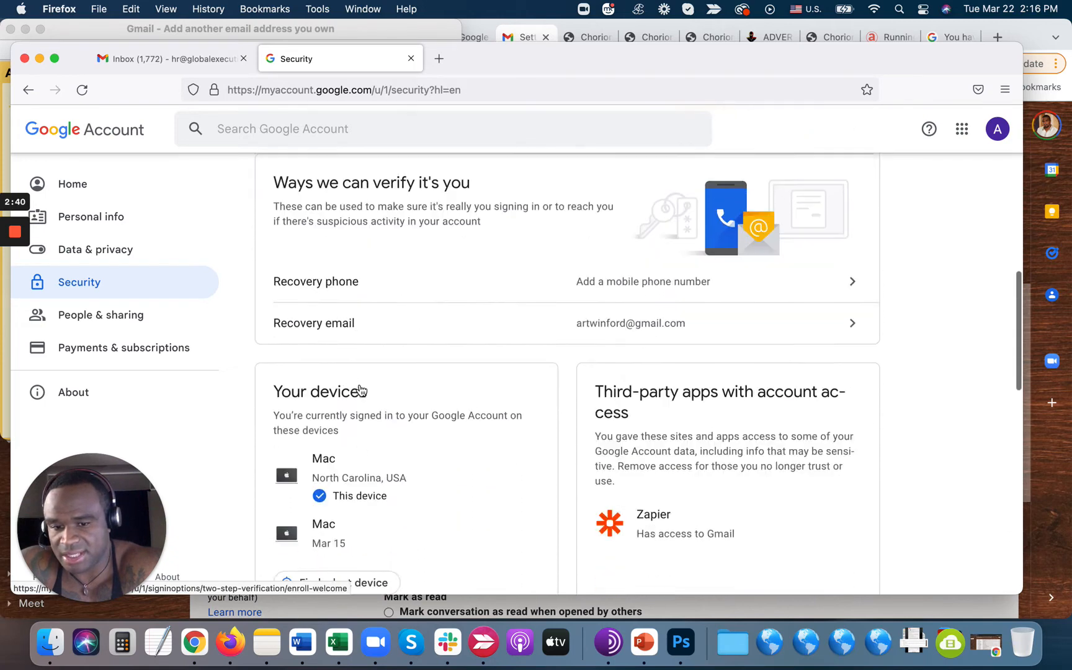
scroll(down, 3)
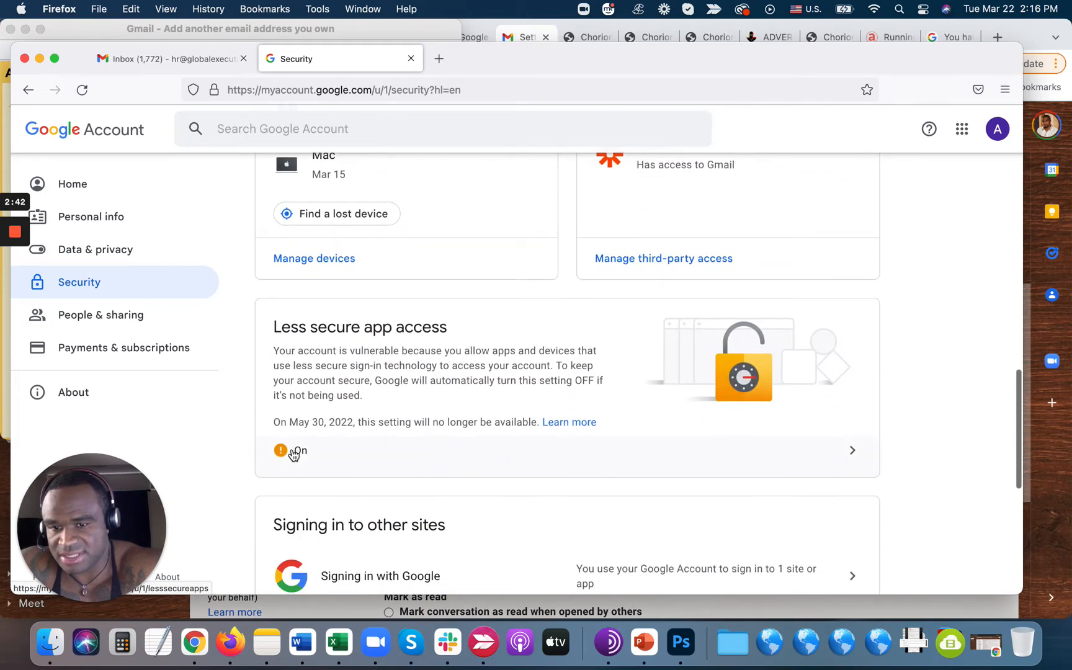
mouse_move(335, 462)
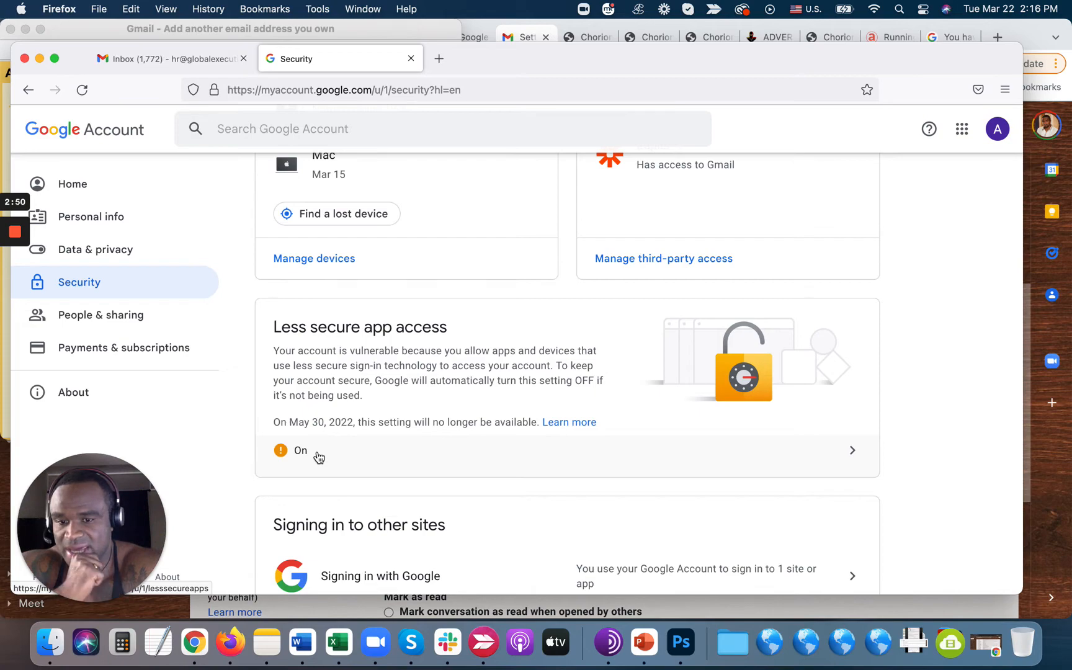
scroll(up, 3)
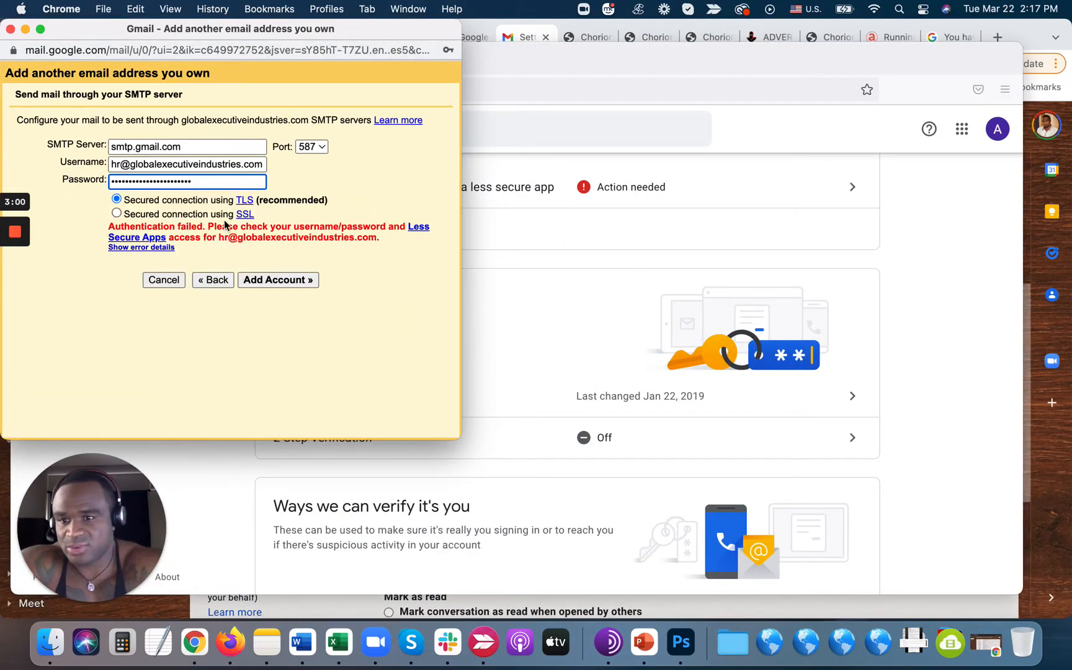
click(277, 280)
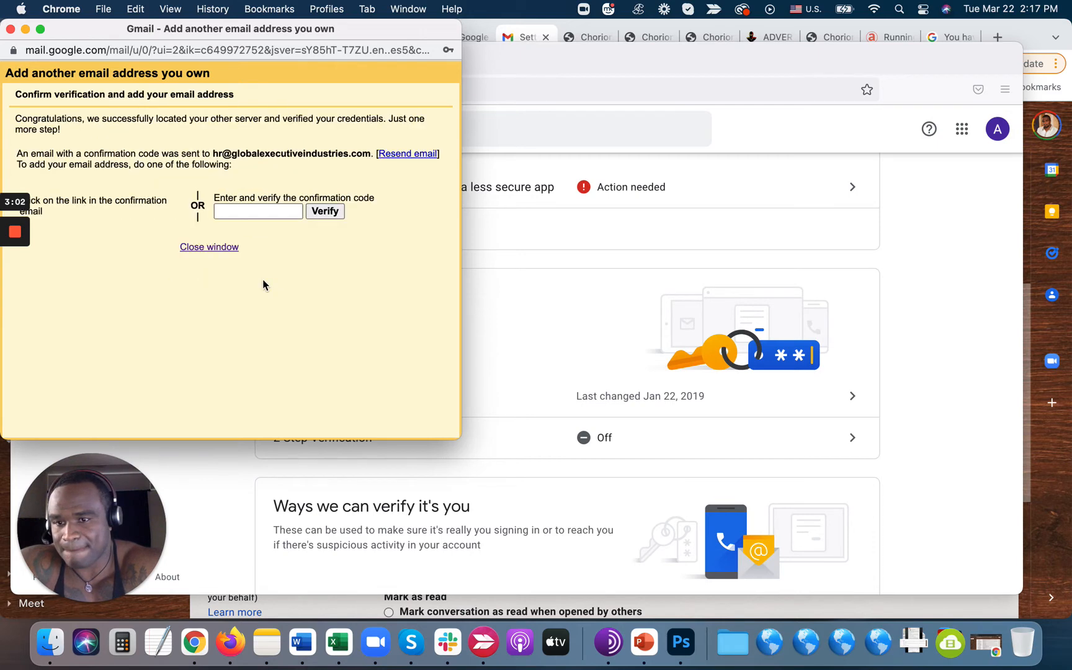
- Open the Gmail Confirmation email and select its confirmation code
click(258, 211)
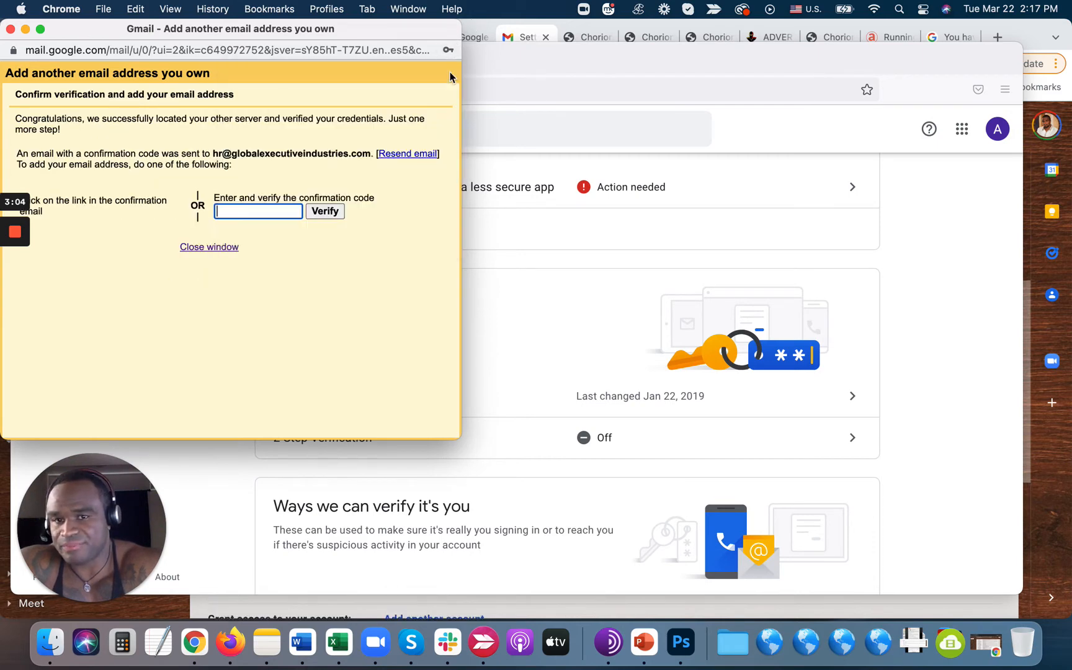
mouse_move(985, 441)
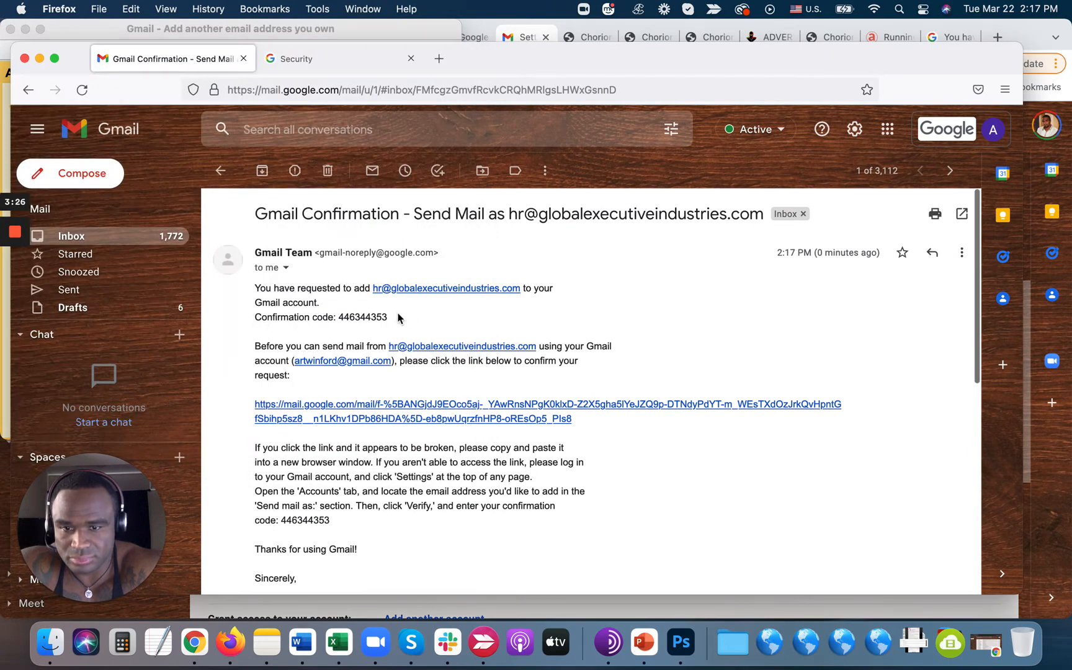
double_click(363, 317)
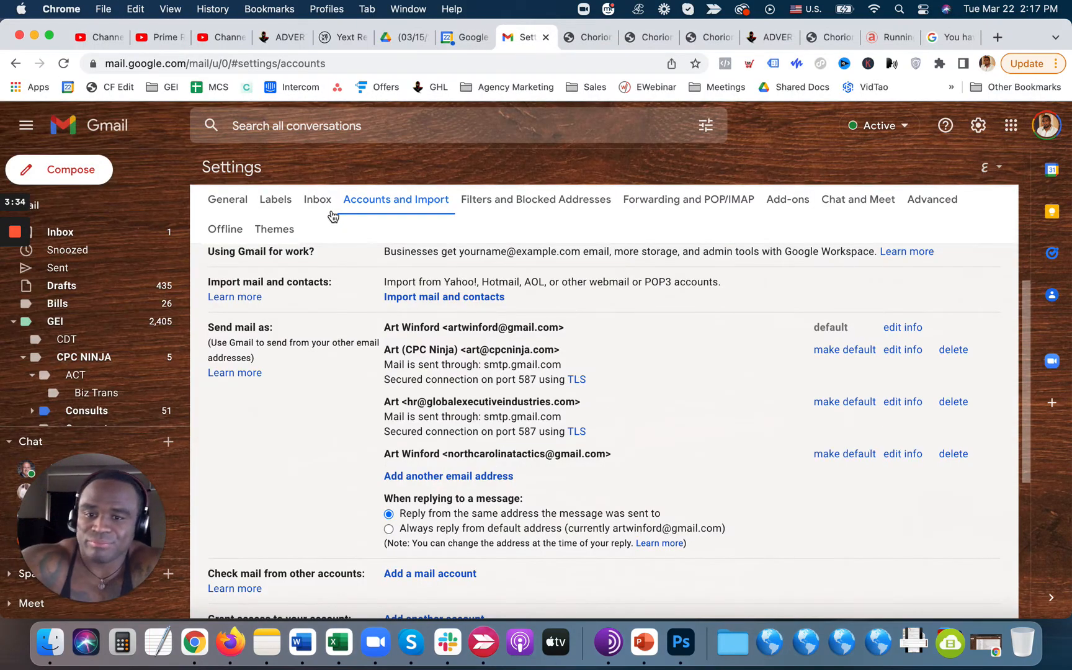
- Test a new draft with the HR address as sender, then discard it
click(58, 169)
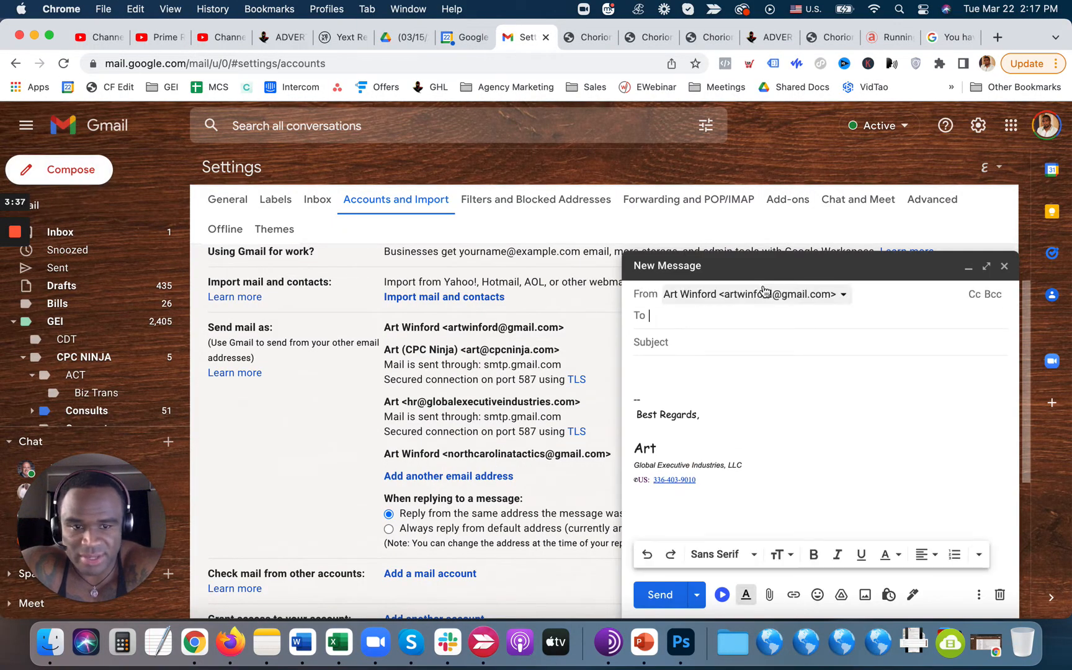
click(841, 294)
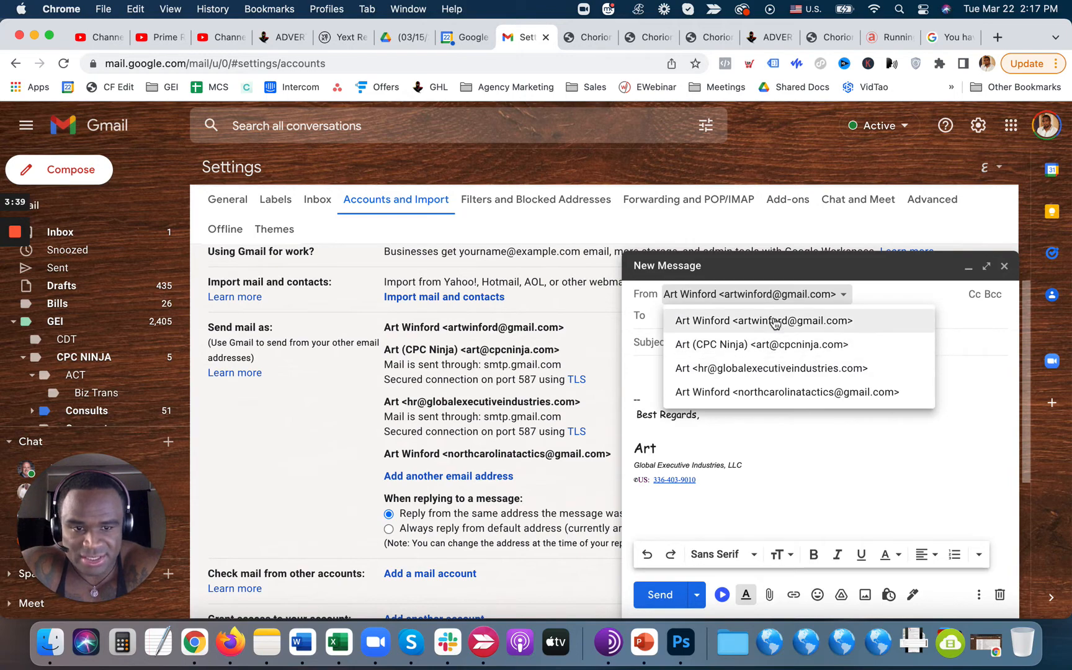
click(771, 368)
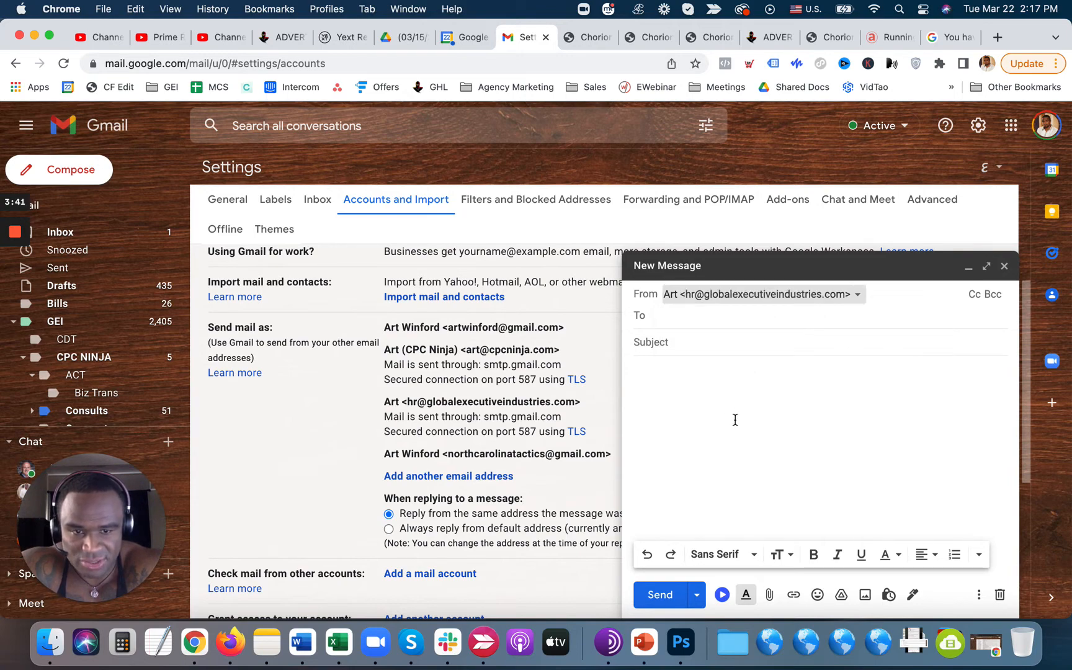
click(1004, 266)
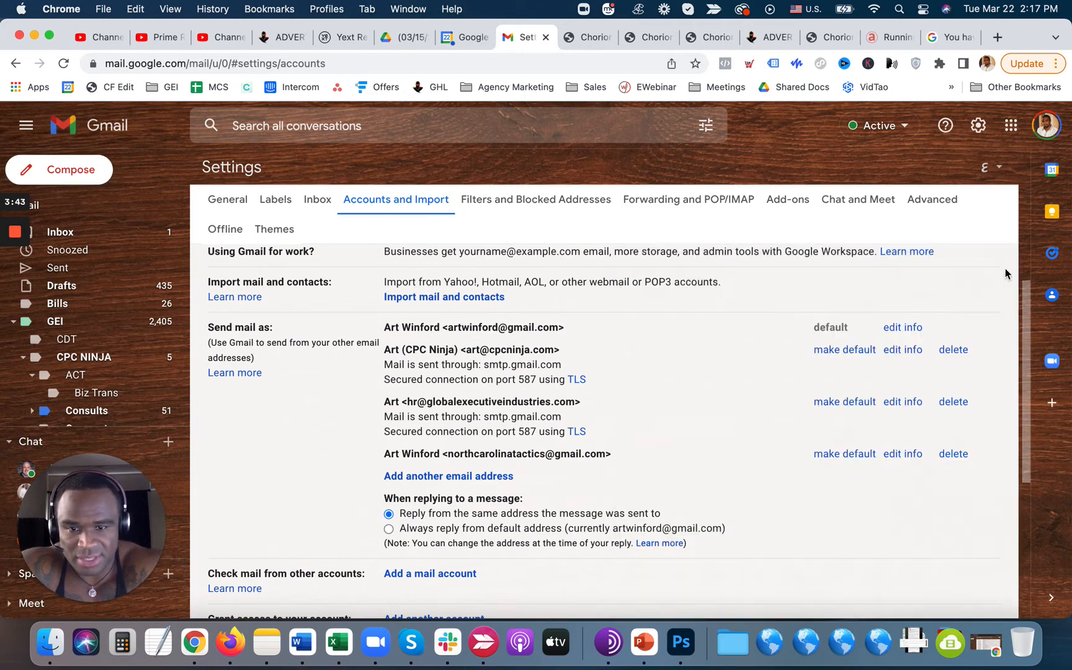
- Create a new signature named 'Human Resources' in General settings
scroll(down, 3)
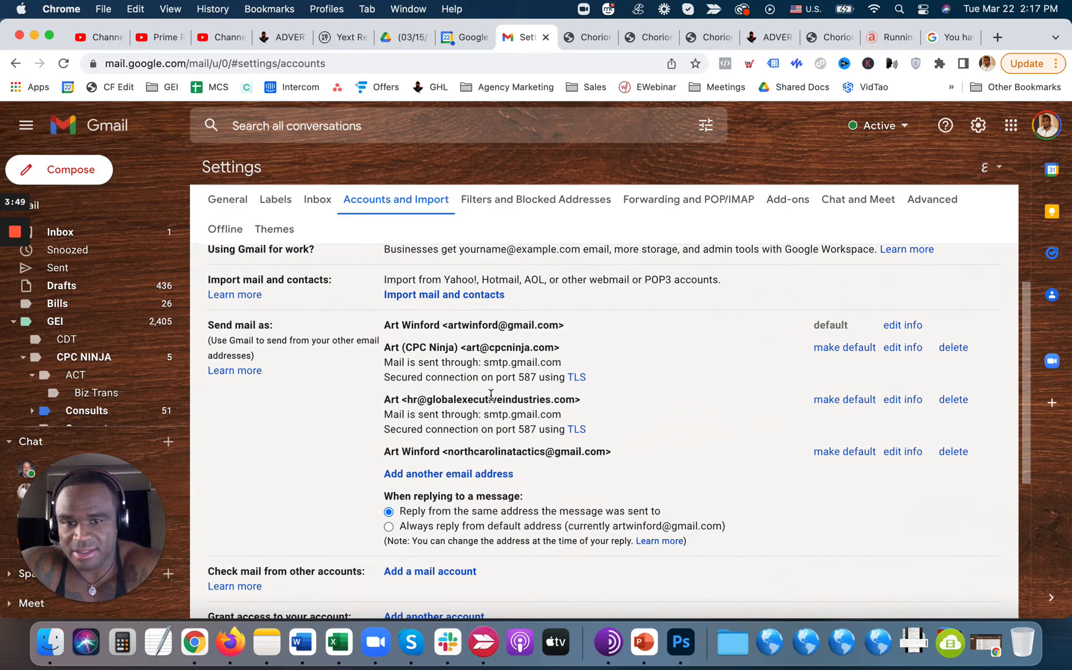
click(227, 199)
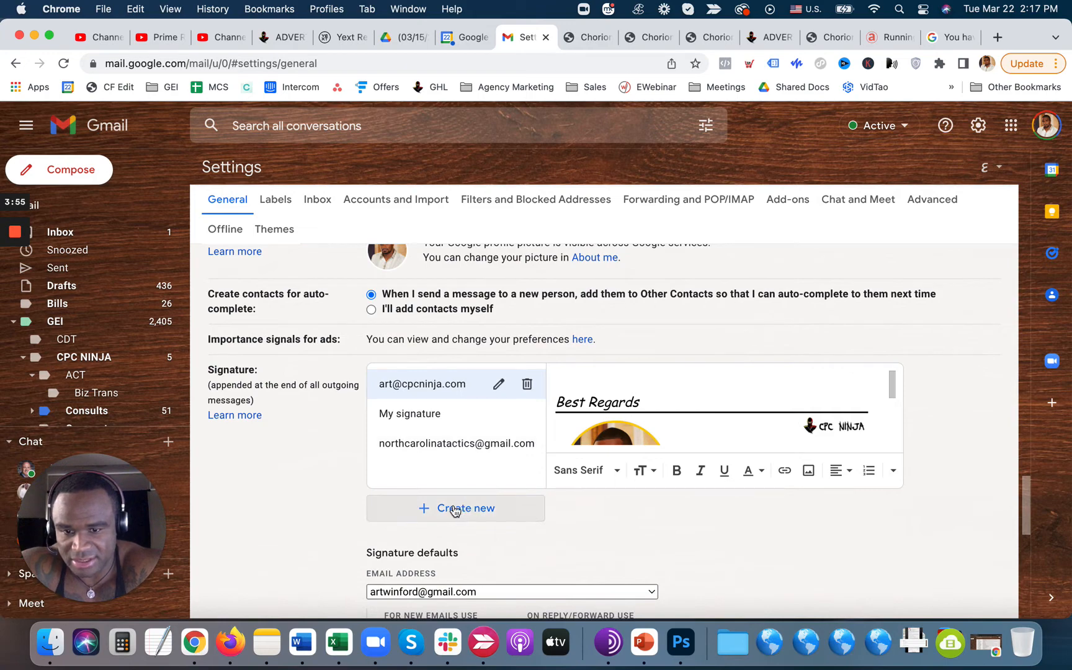
click(465, 508)
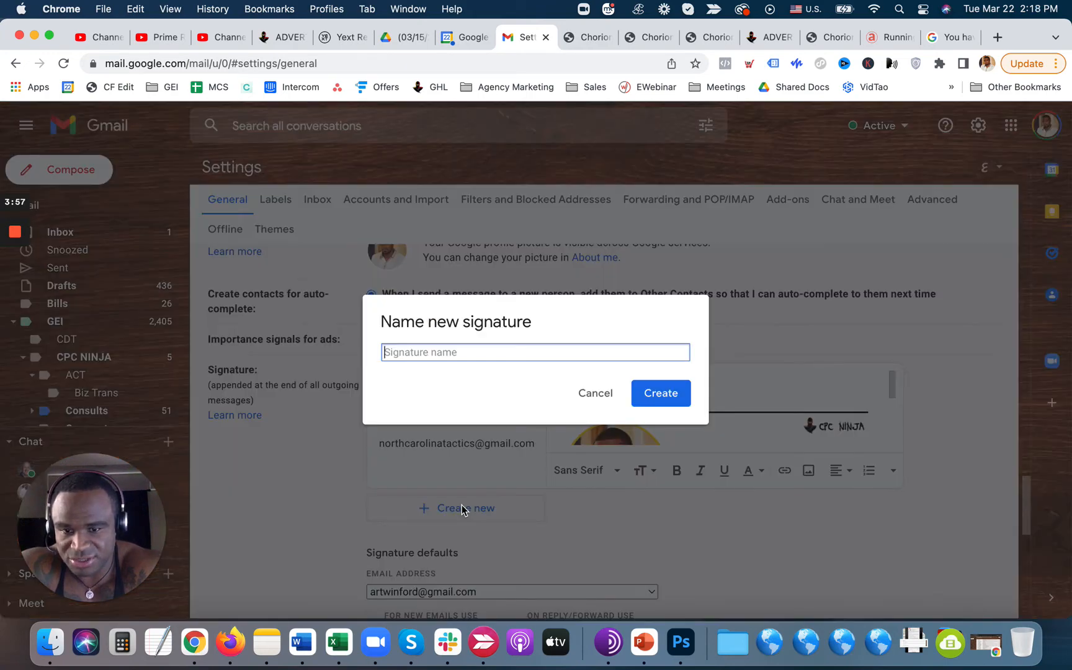
text(H)
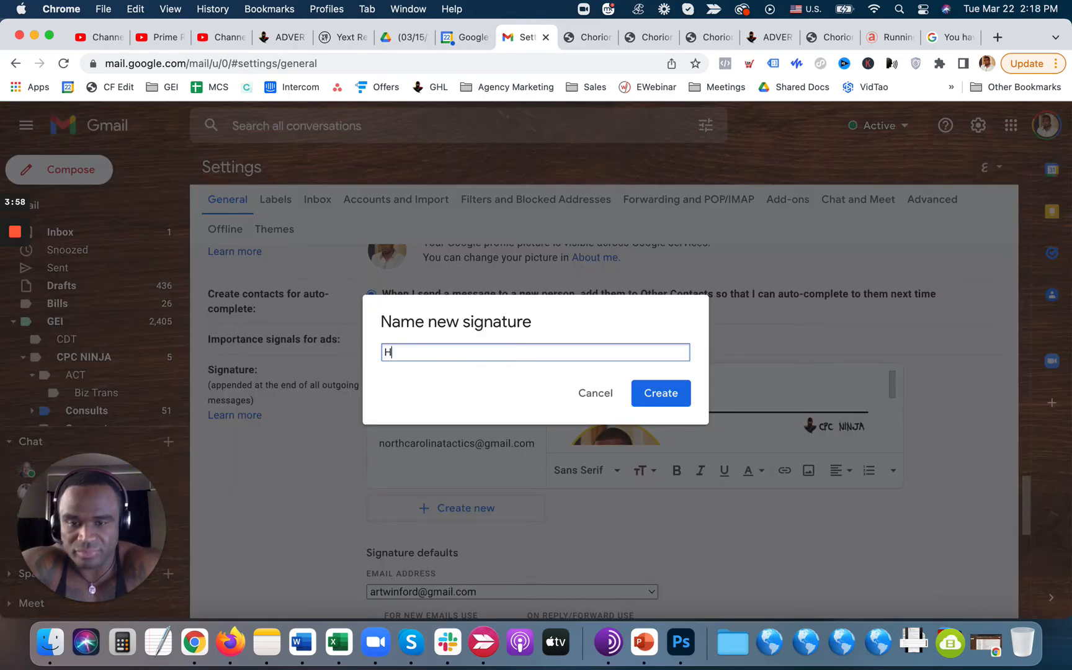
text(uman Re)
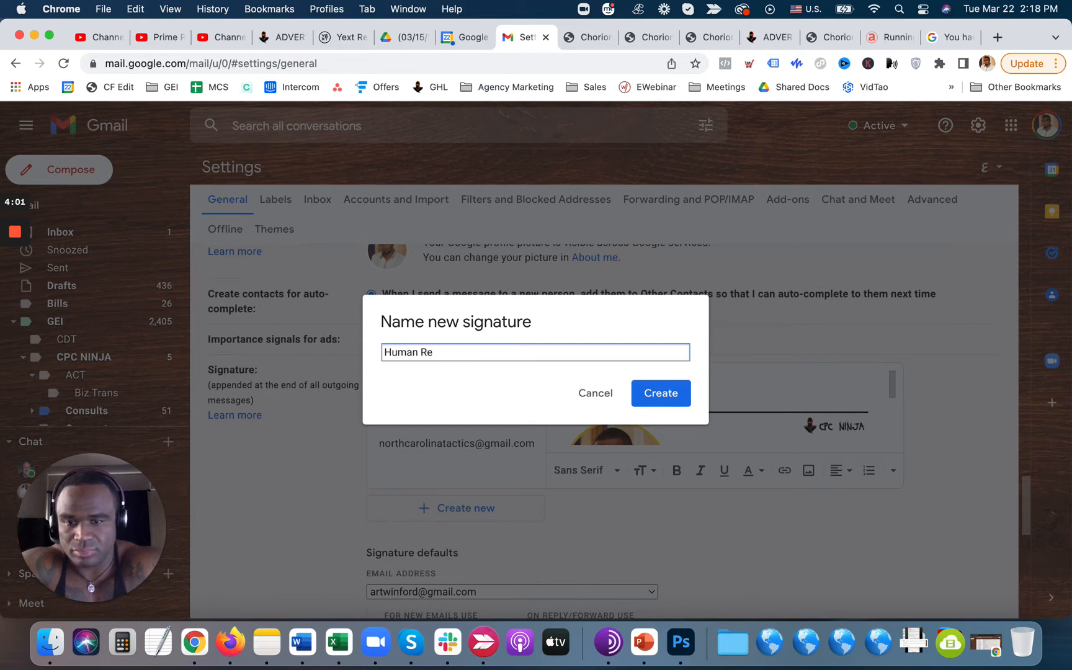
- Leave the Human Resources signature empty and keep My signature as new-email default
click(658, 394)
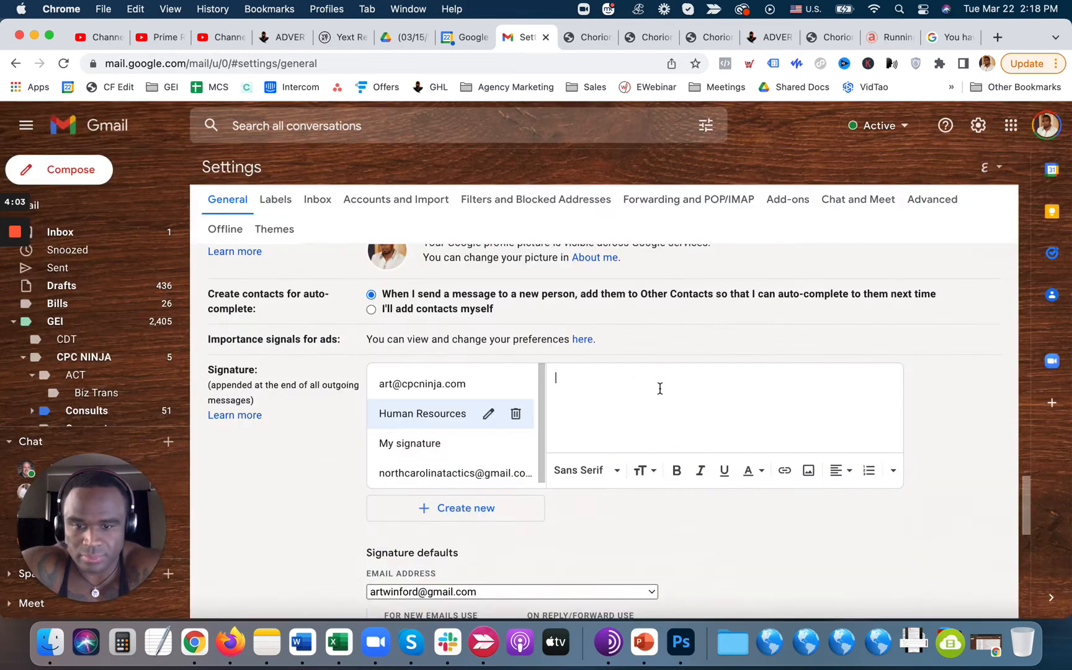
mouse_move(489, 414)
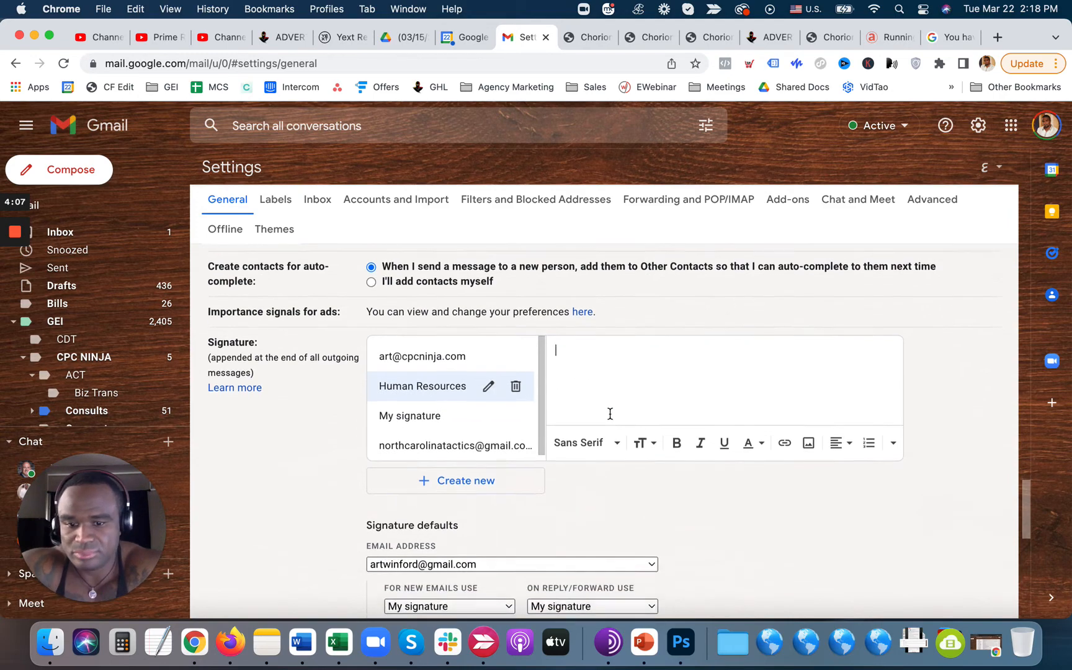
click(511, 564)
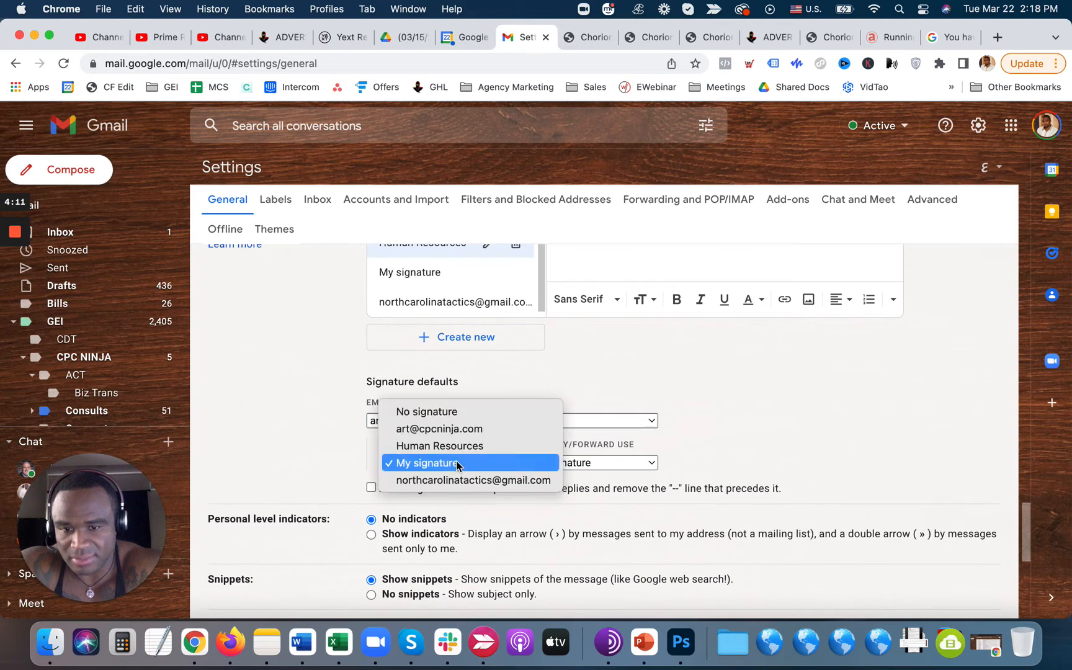
click(427, 463)
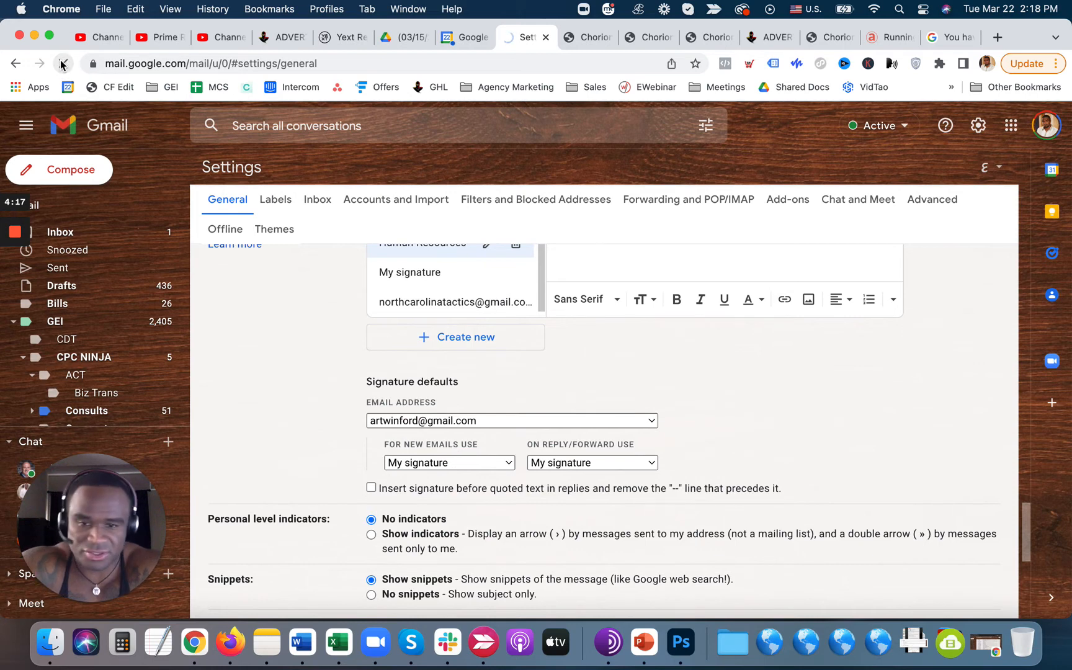
- Discard the unsaved blank signature and select the HR work address under signature defaults
click(62, 63)
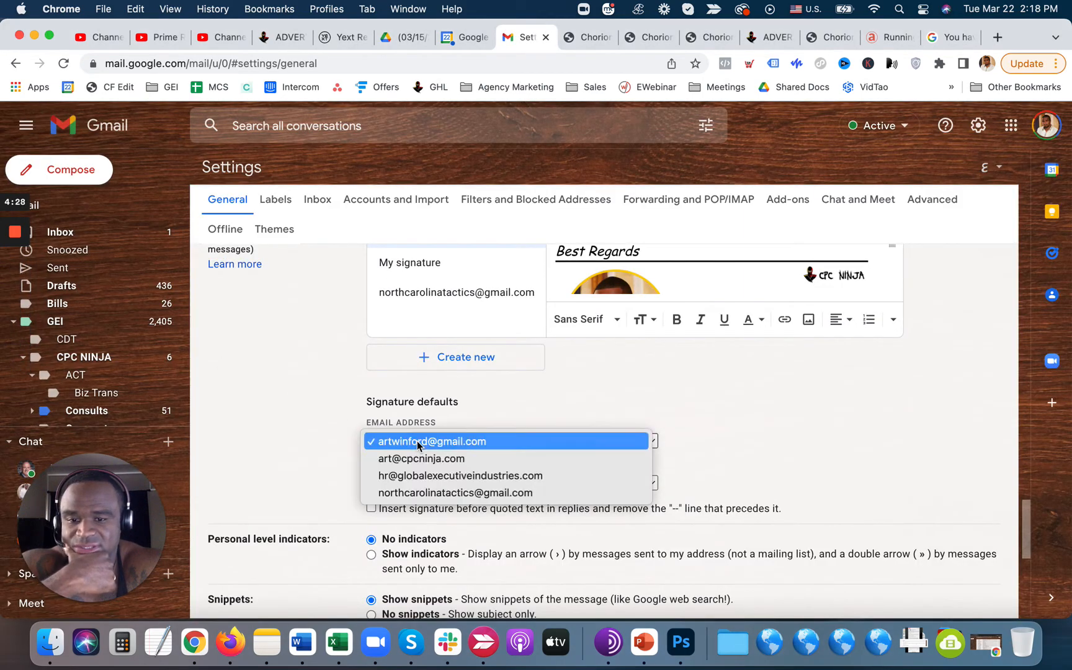
click(462, 476)
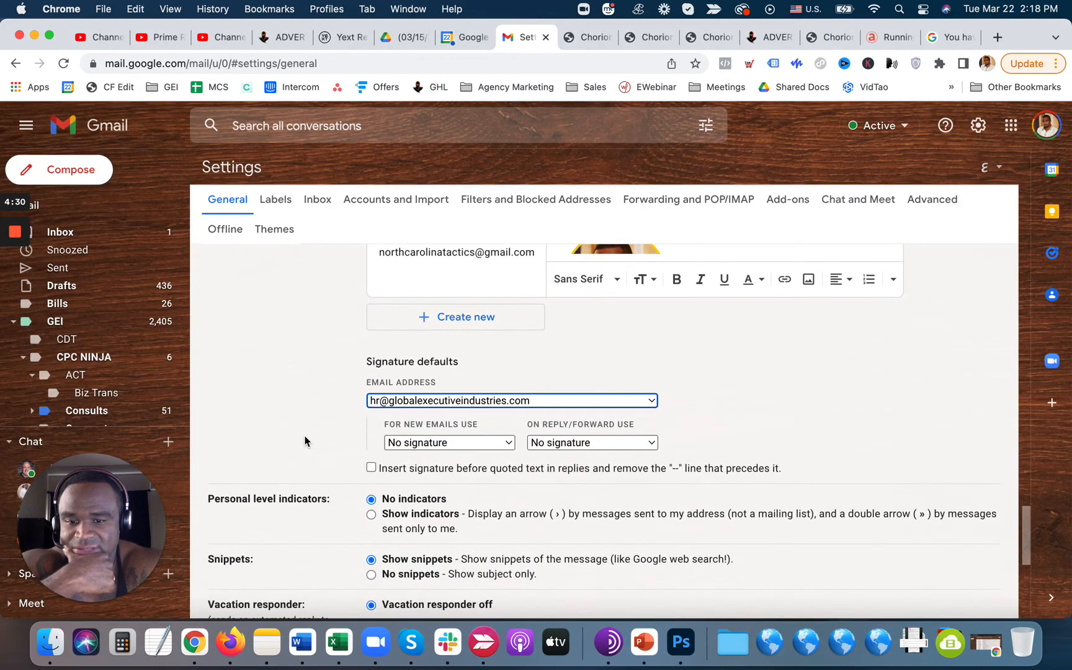
click(448, 442)
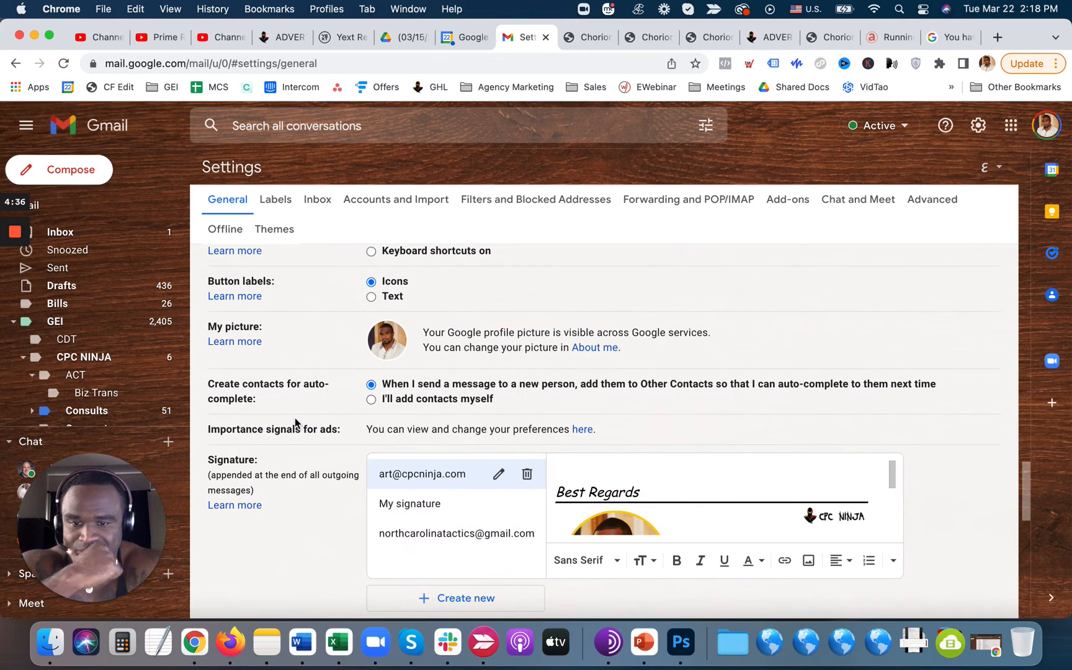
scroll(down, 3)
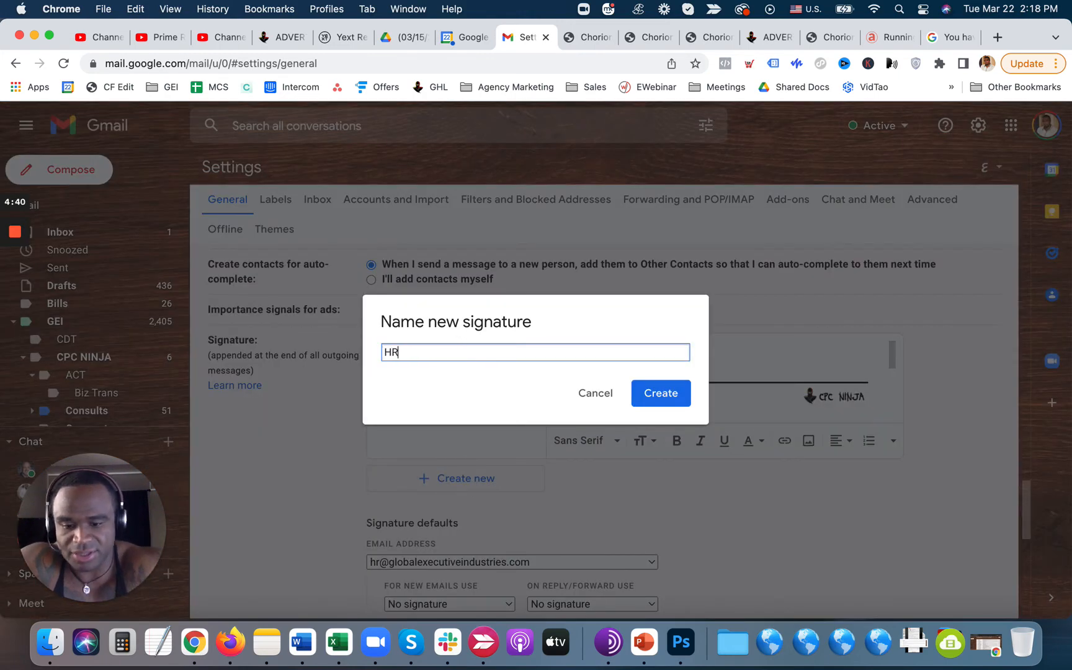
click(659, 394)
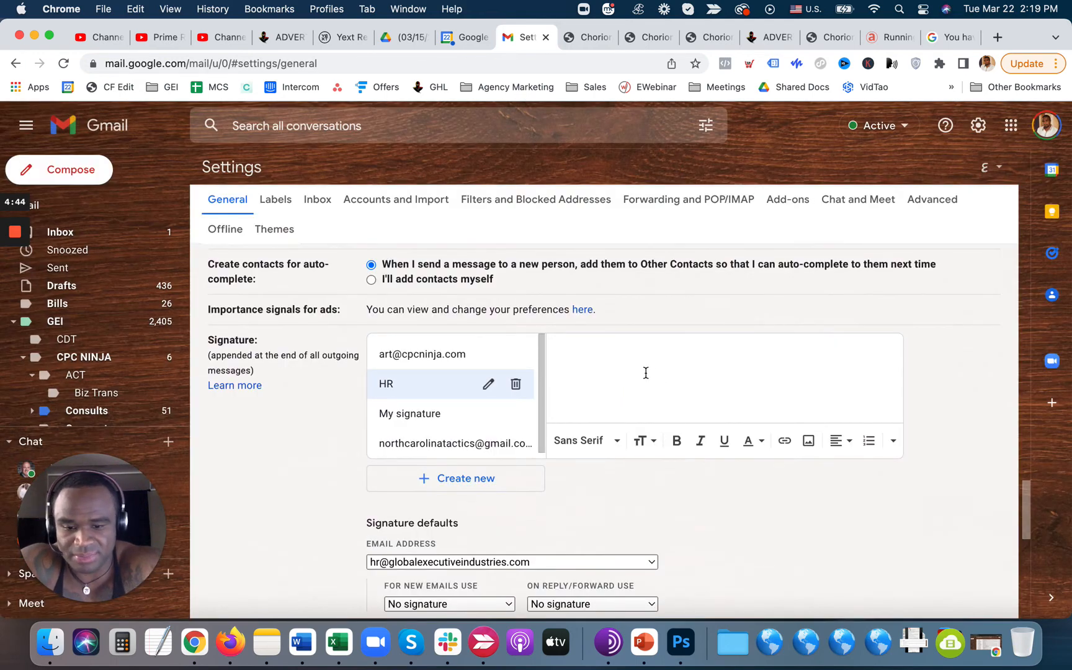
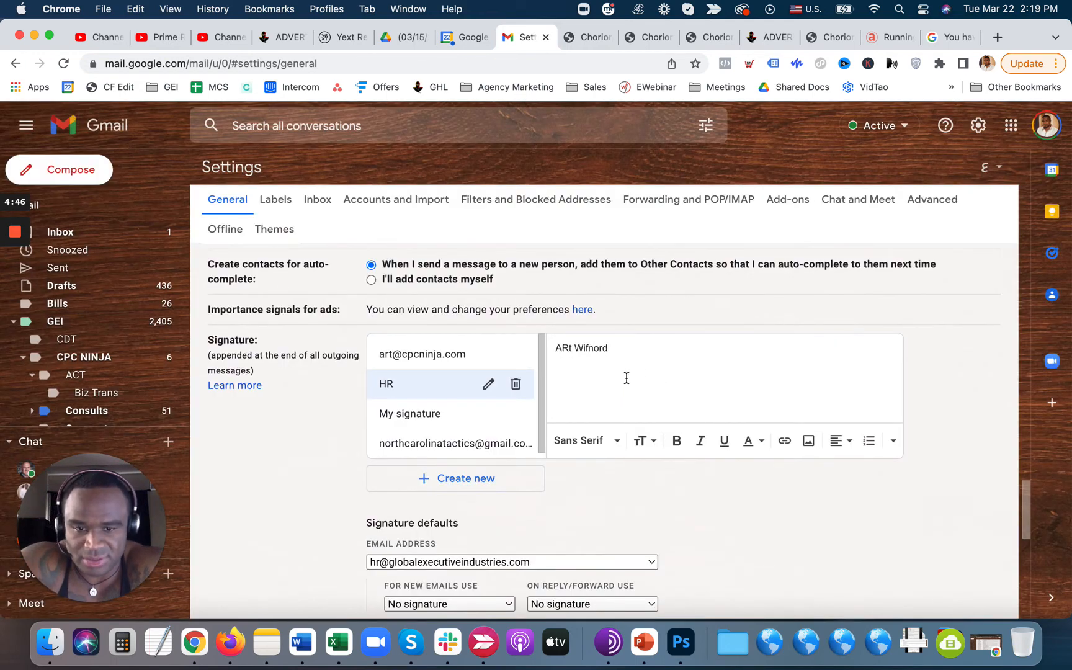
text(w)
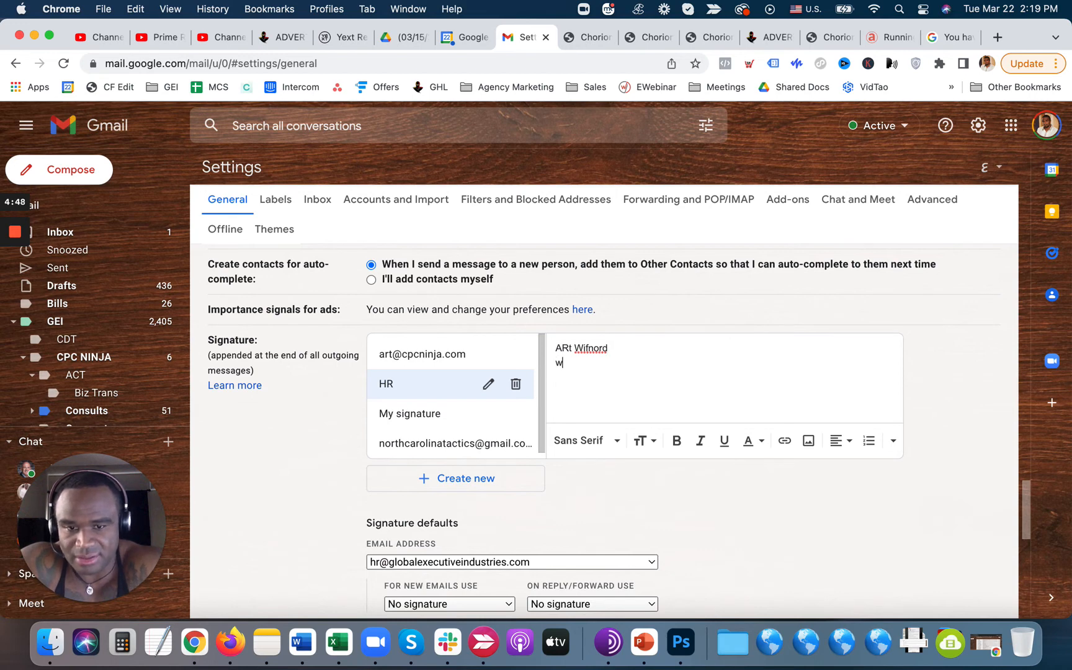
text(ww.gei)
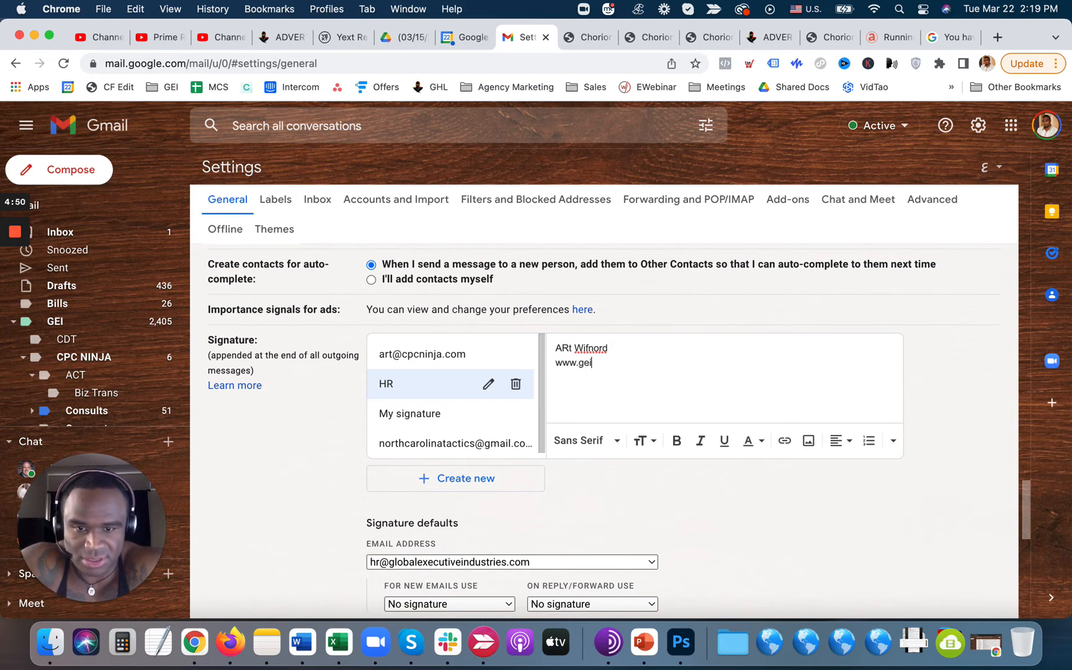
- Make HR the HR address's new-email signature and save the changes
scroll(down, 3)
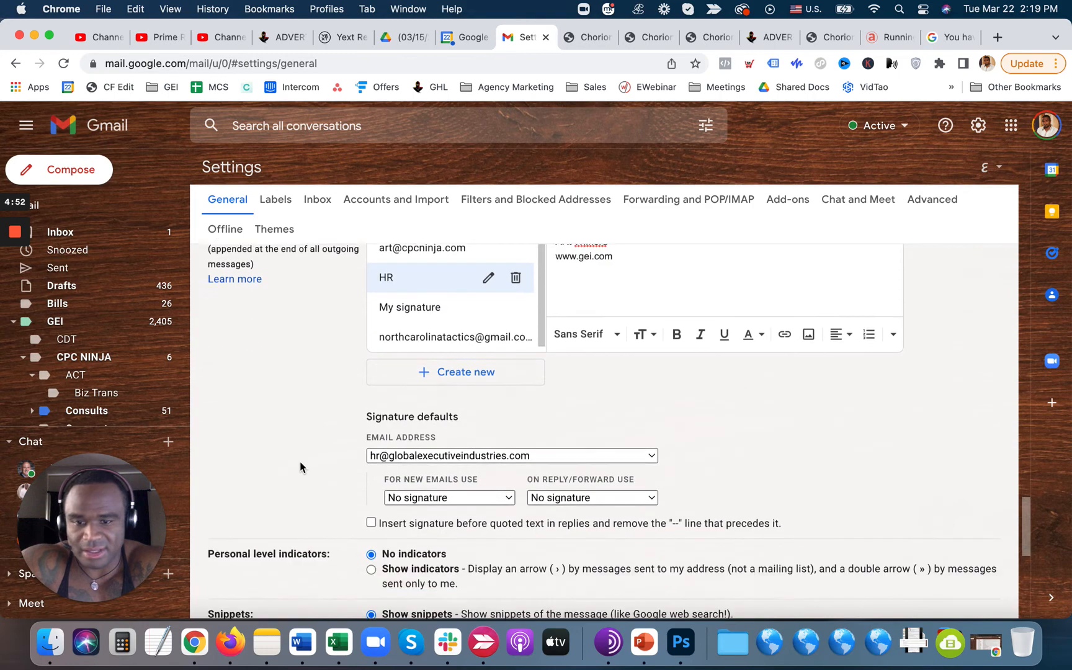
click(448, 497)
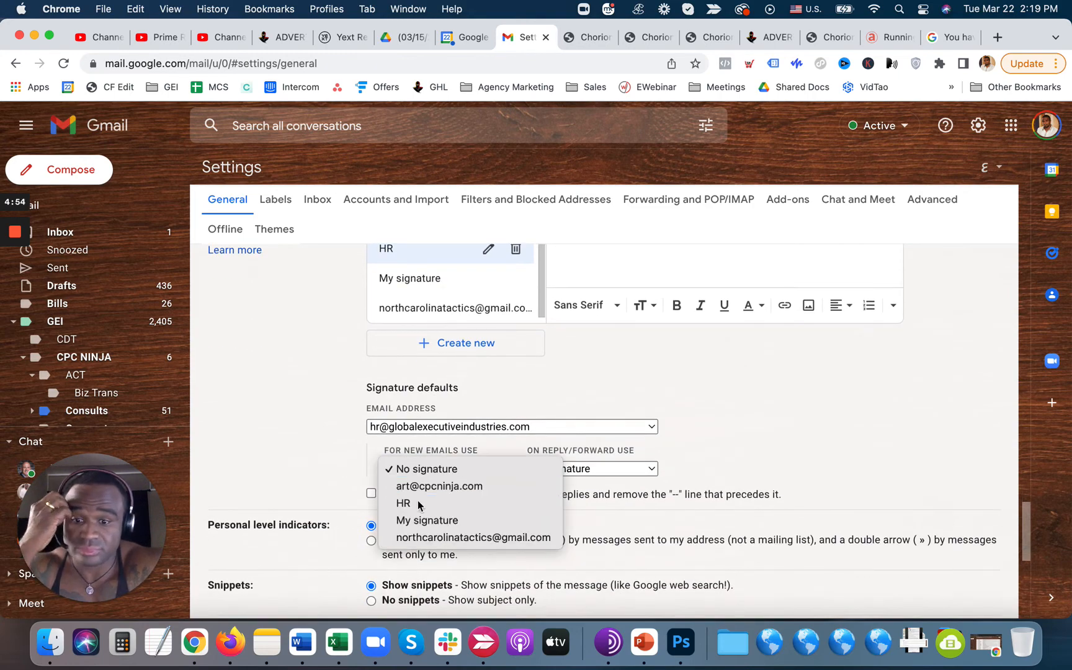
click(403, 503)
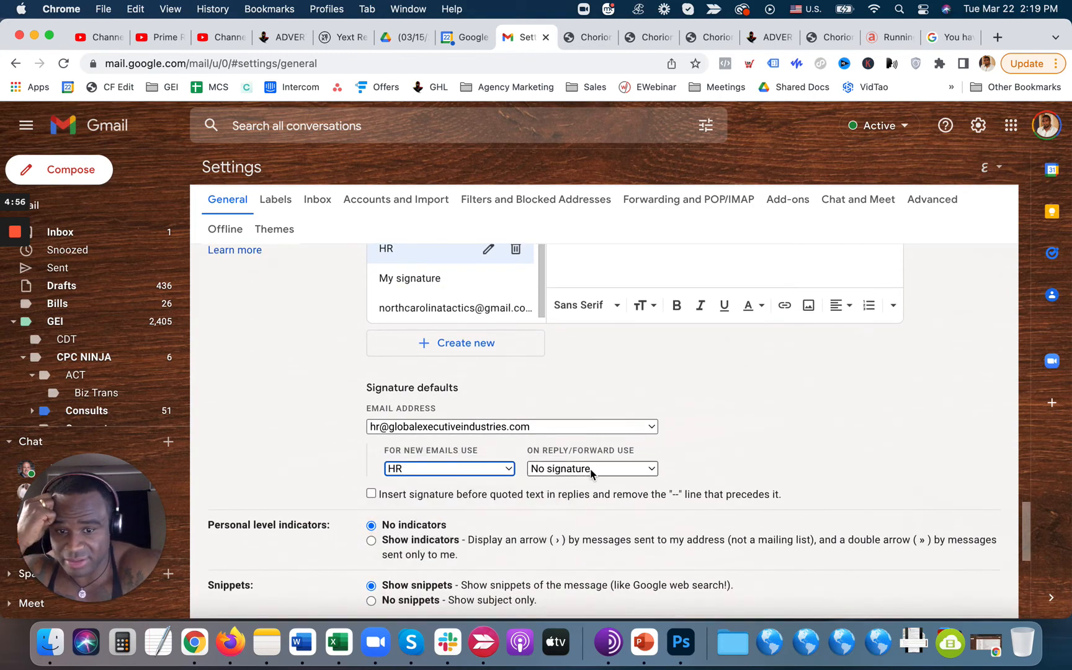
click(591, 469)
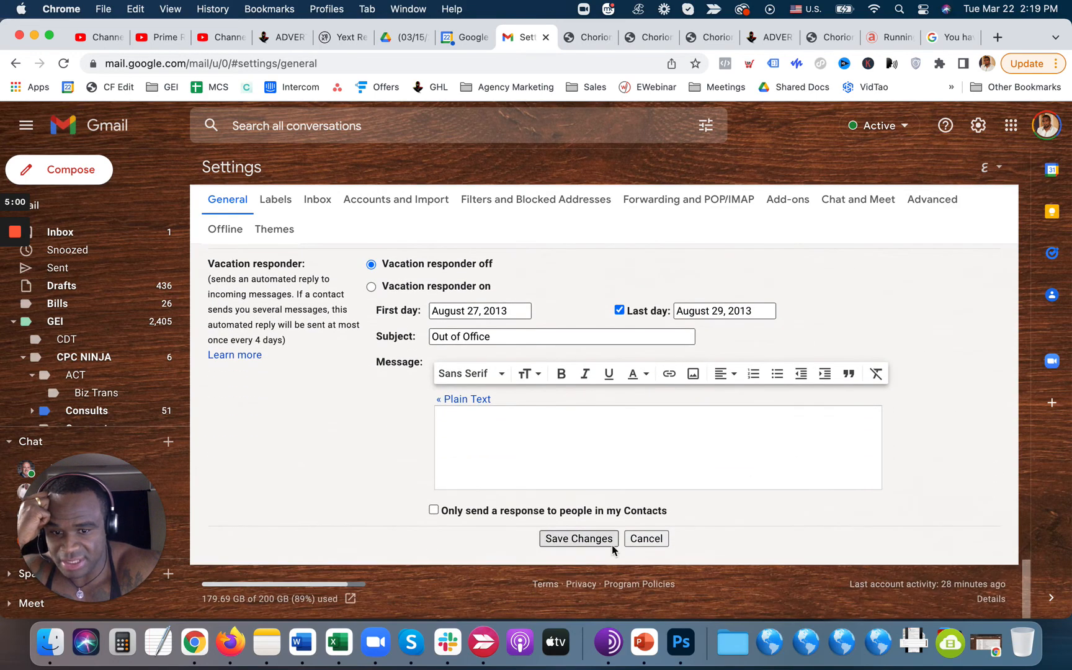
click(578, 539)
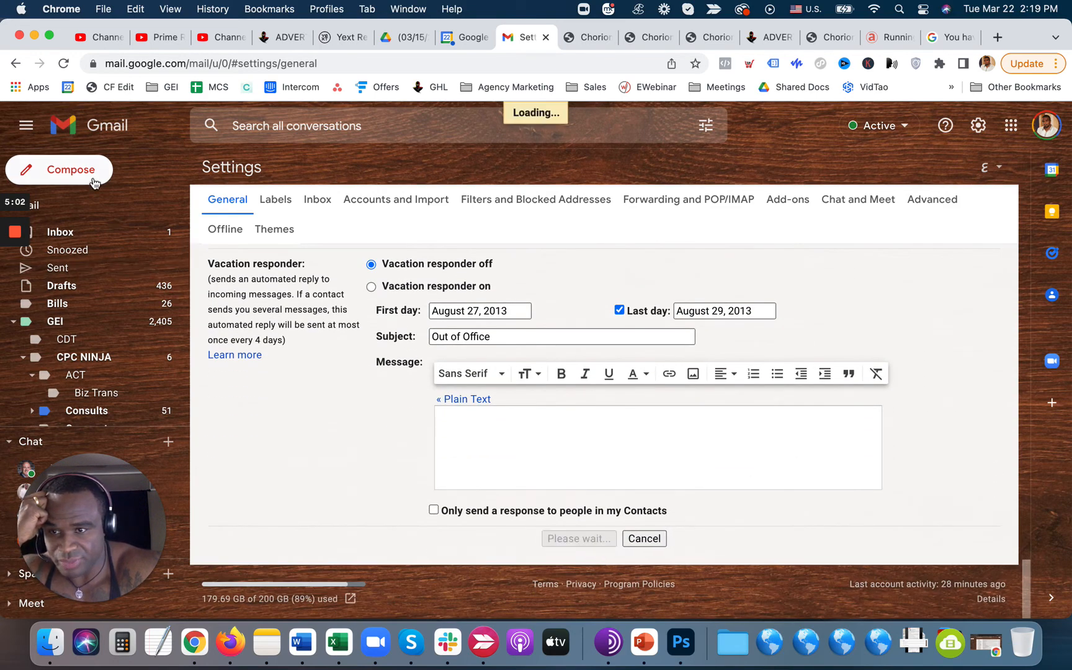
- Compose a test message from the HR address to check the HR signature, then close it
click(59, 169)
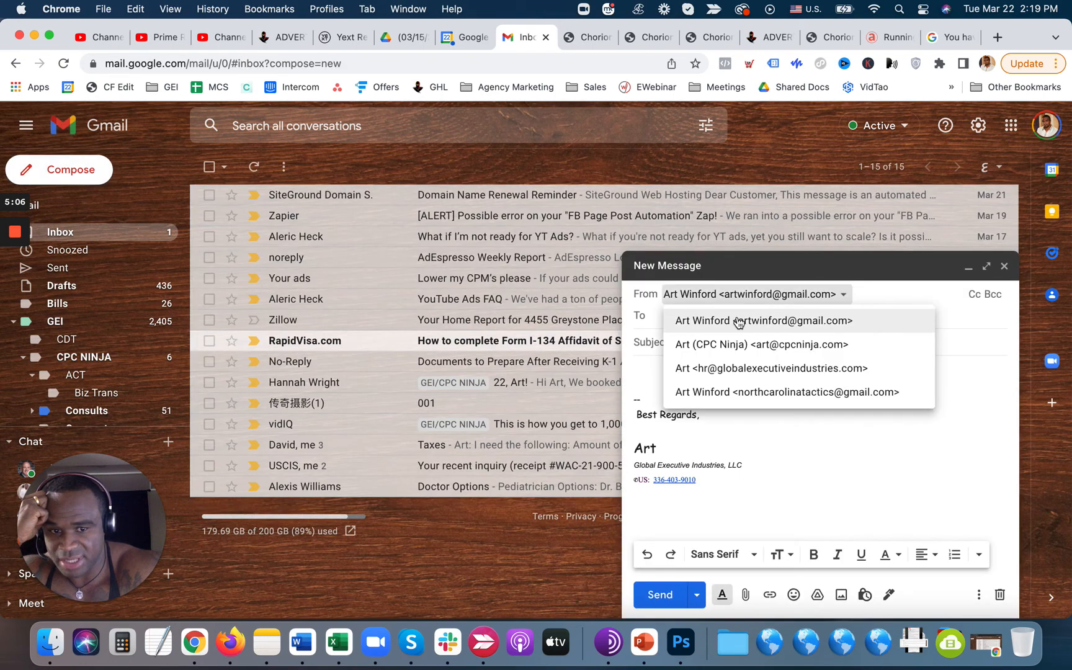
click(753, 344)
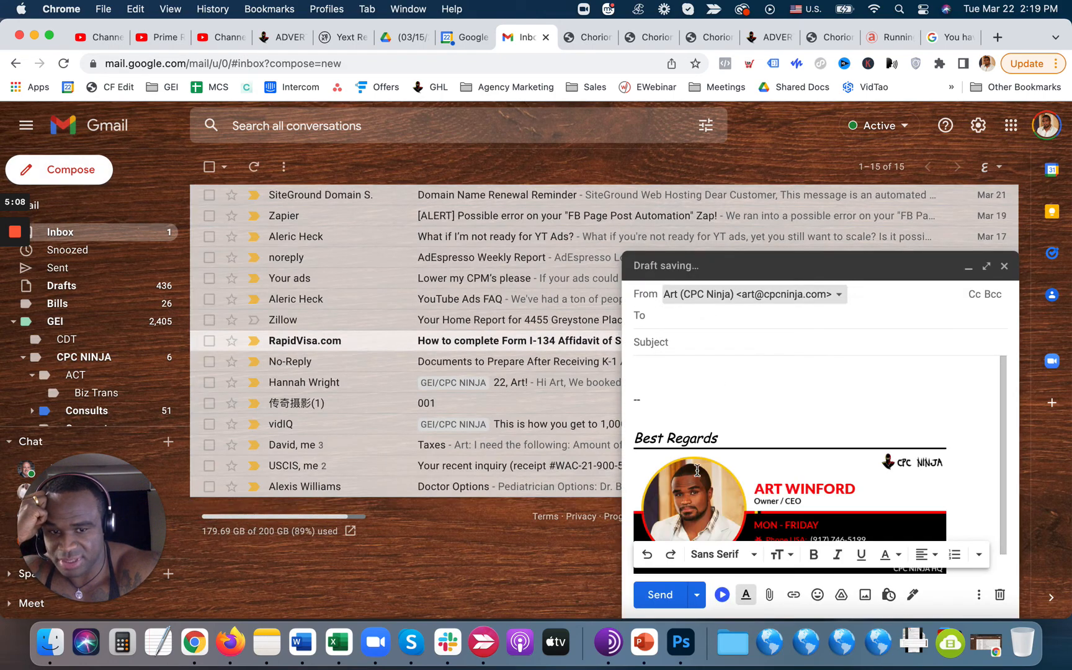
click(755, 294)
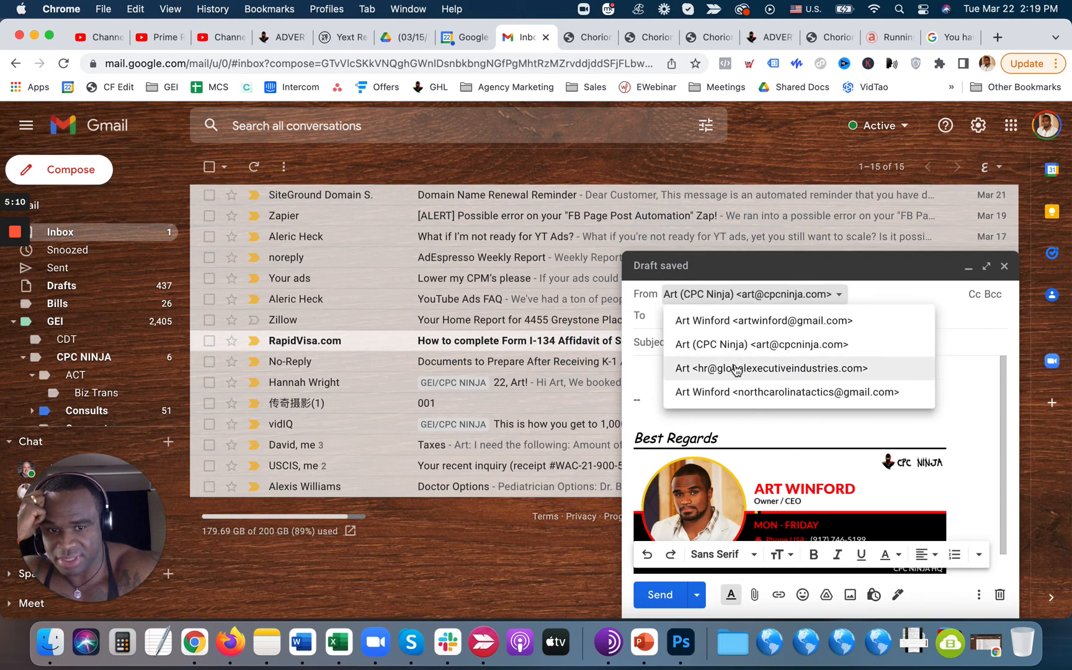
click(772, 368)
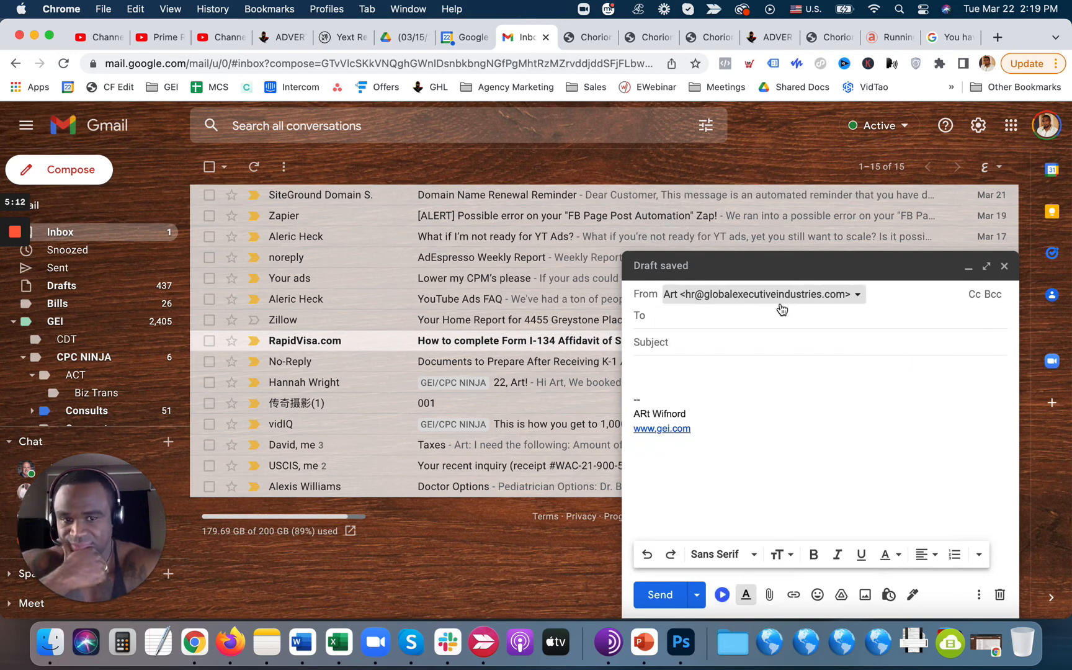
click(1004, 266)
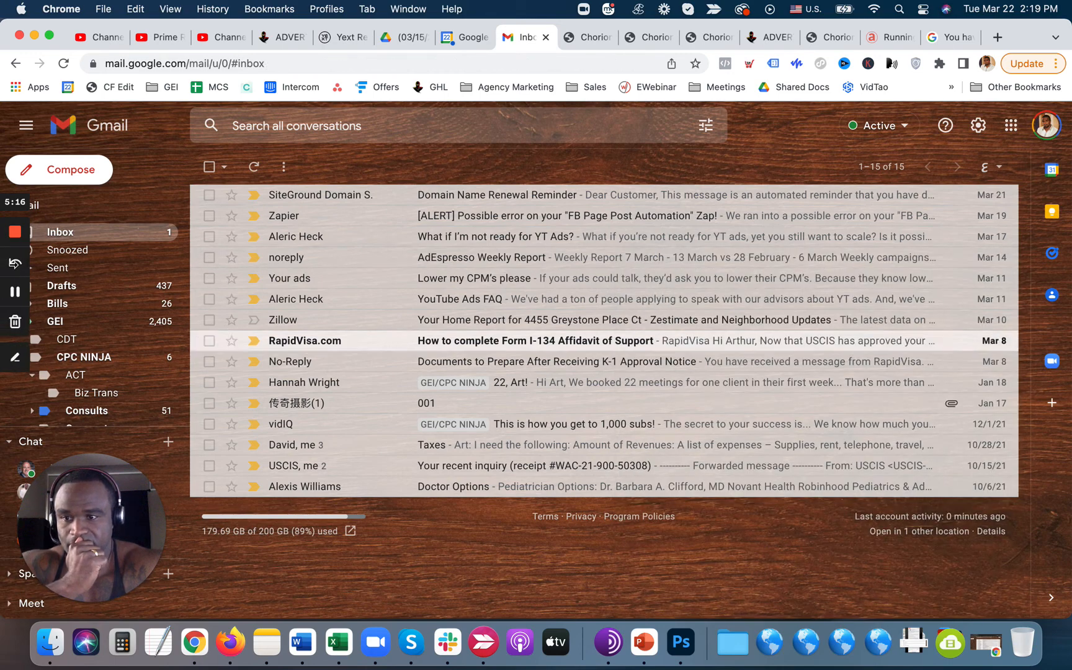
mouse_move(15, 293)
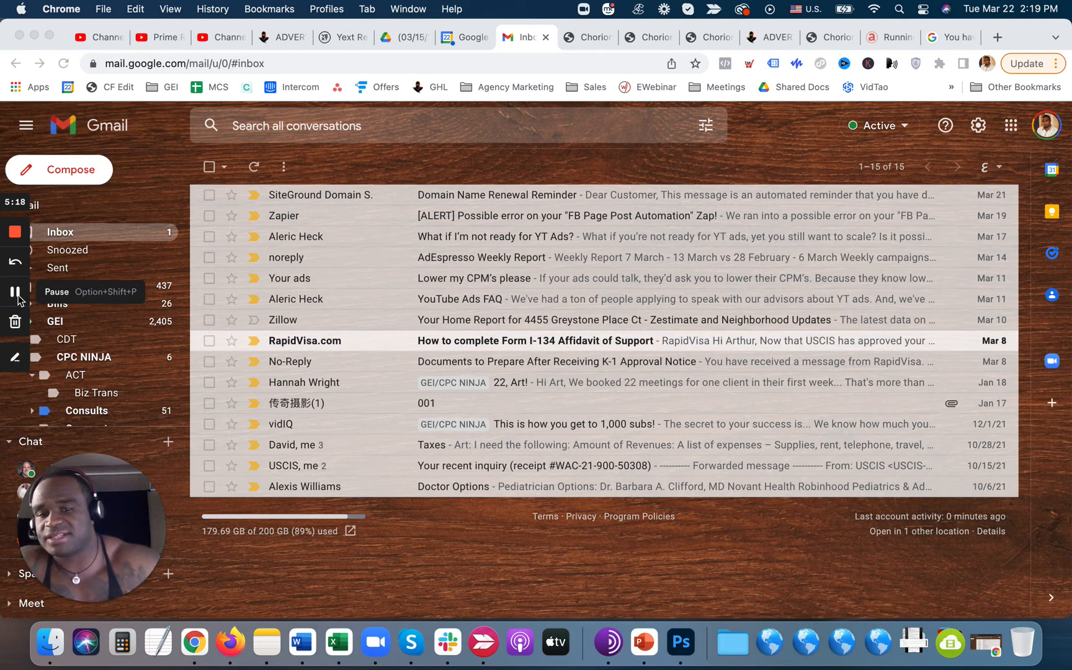